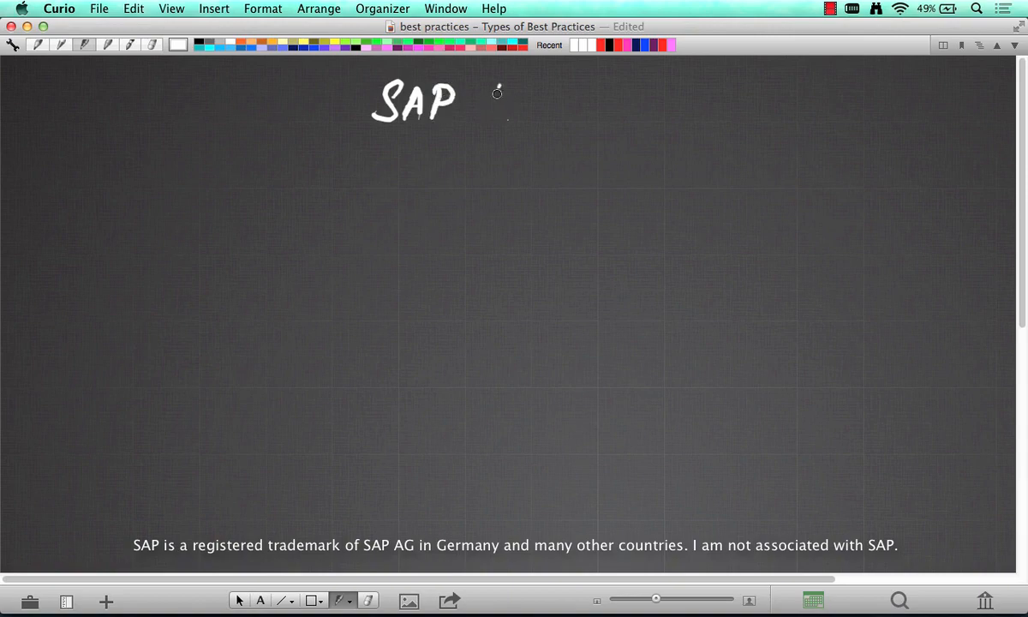
- Handwrite the title 'SAP Best Practices' at the top and underline it
{"action": "left_click_drag", "start_coordinate": [483, 103], "coordinate": [574, 102]}
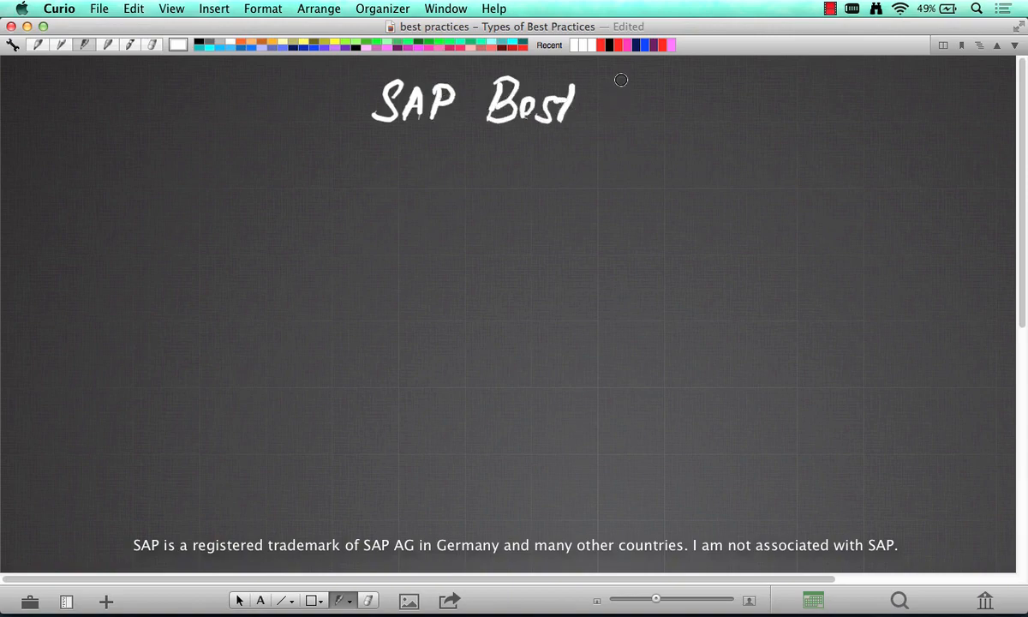
{"action": "left_click_drag", "start_coordinate": [603, 103], "coordinate": [702, 96]}
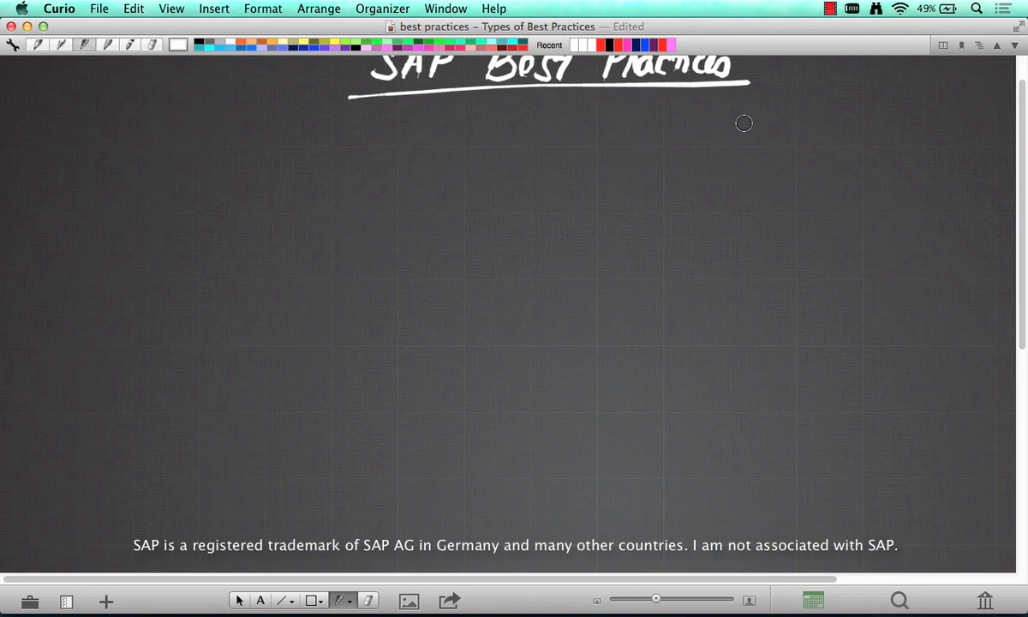
{"action": "left_click_drag", "start_coordinate": [247, 237], "coordinate": [247, 257]}
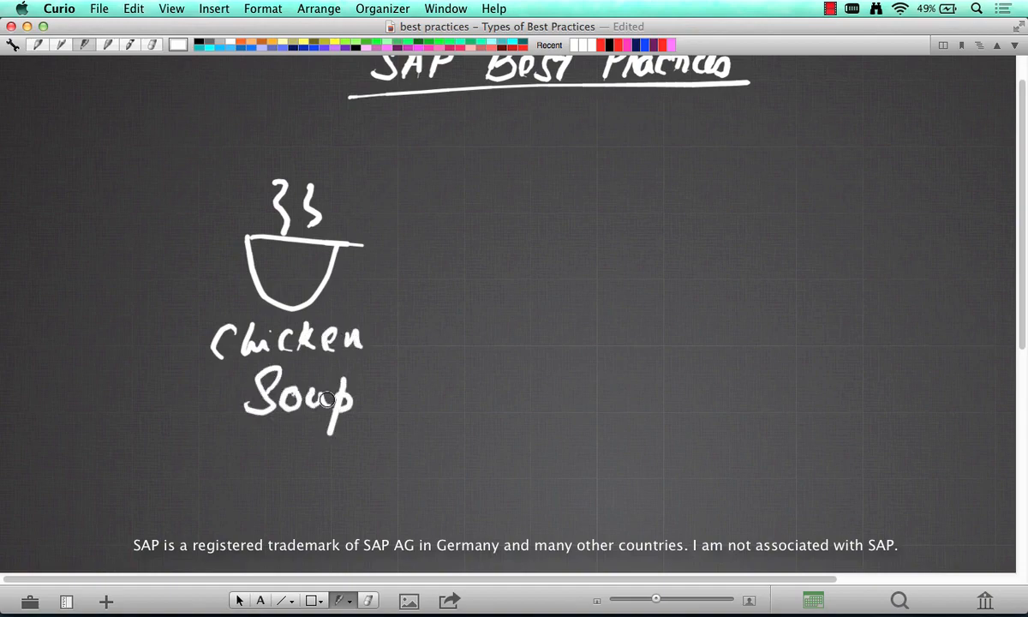
- Draw arrows from Stock, Noodles and three blank lines into Chicken Soup, noting 1hr, 10, 30 and 2 beneath
{"action": "left_click_drag", "start_coordinate": [420, 273], "coordinate": [600, 137]}
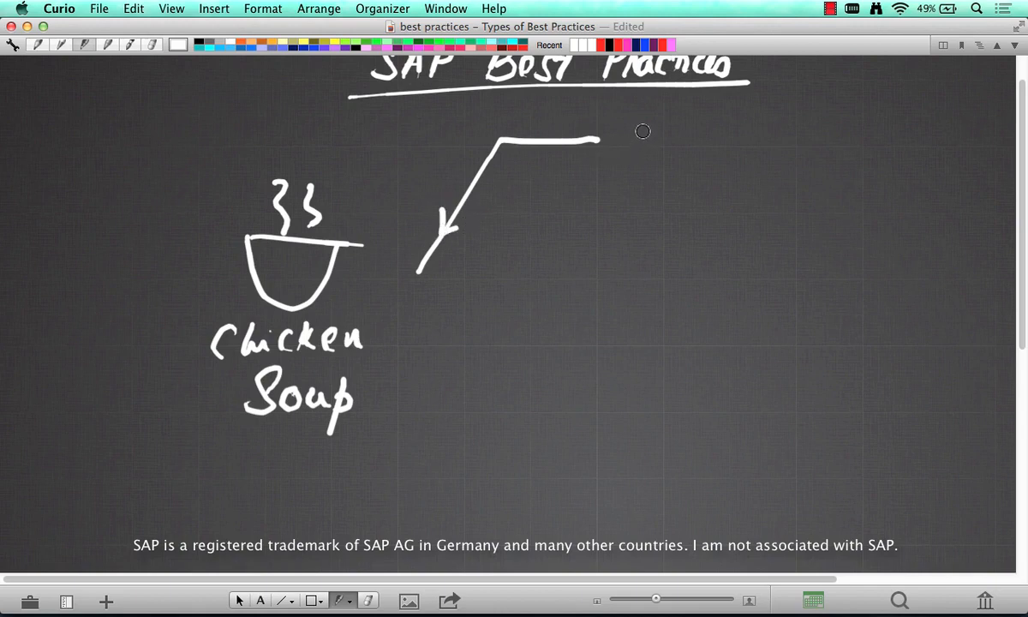
{"action": "left_click_drag", "start_coordinate": [634, 129], "coordinate": [741, 134]}
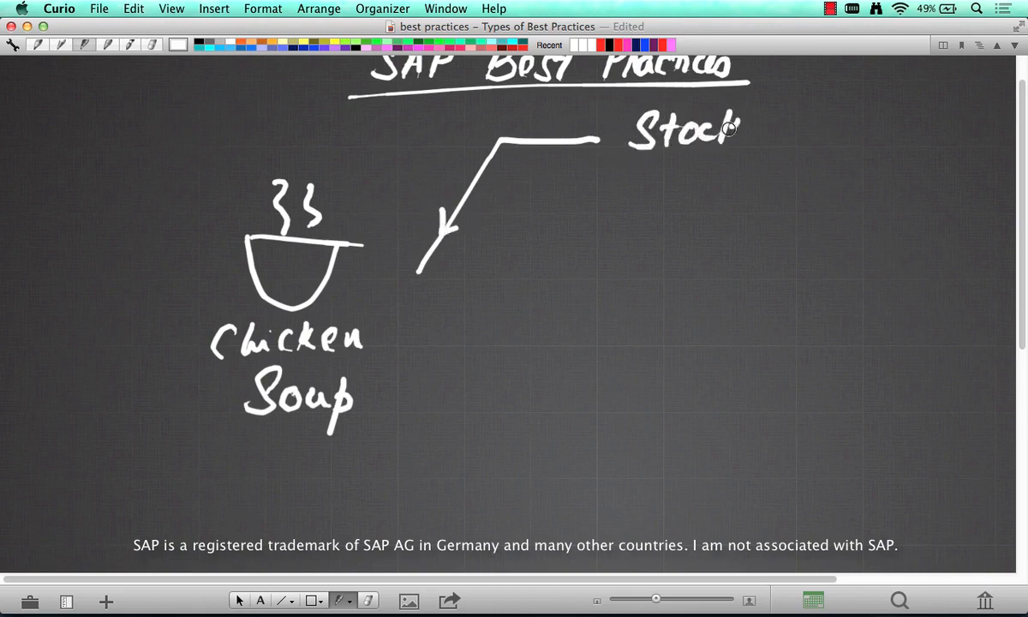
{"action": "left_click_drag", "start_coordinate": [596, 255], "coordinate": [437, 261]}
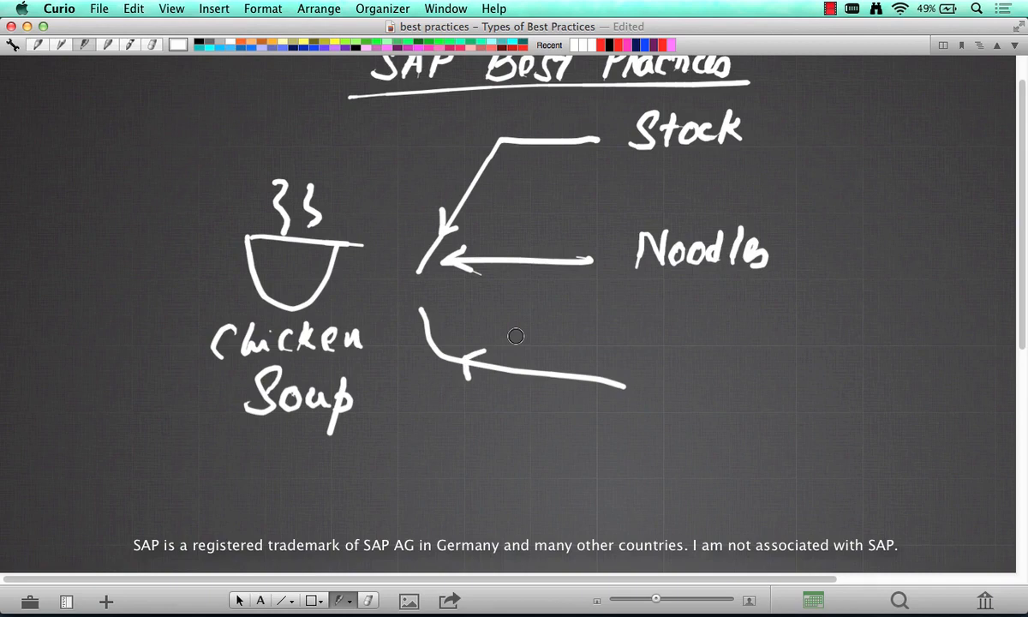
{"action": "left_click_drag", "start_coordinate": [670, 370], "coordinate": [757, 367]}
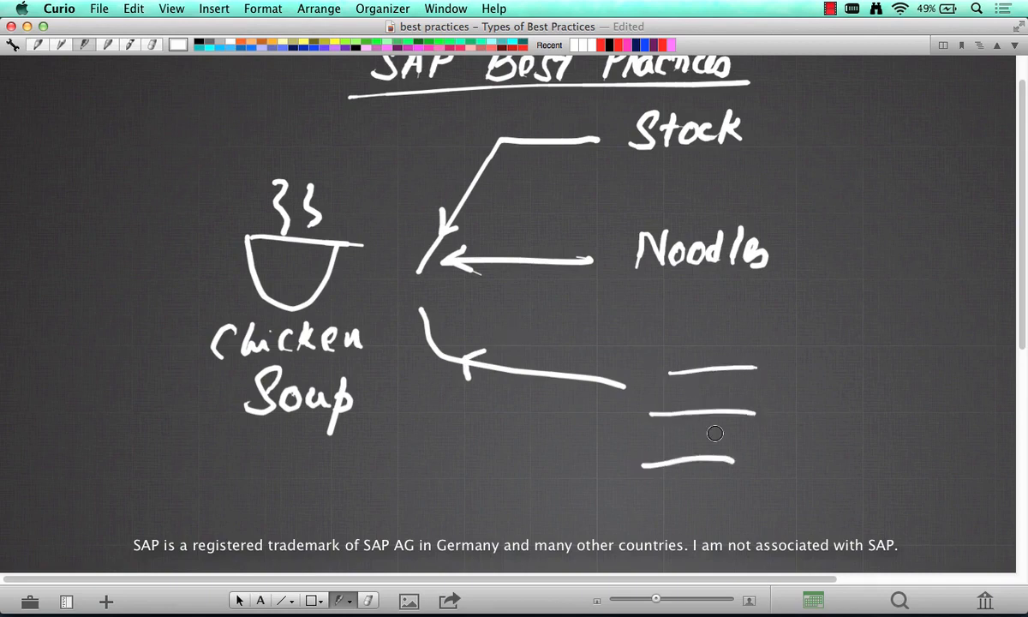
{"action": "mouse_move", "coordinate": [730, 322]}
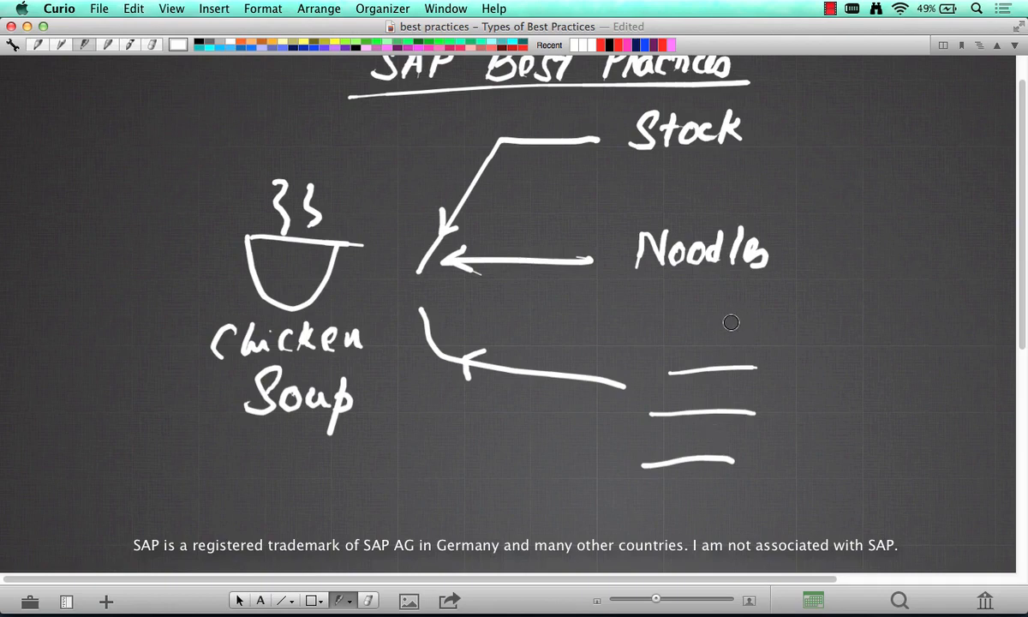
{"action": "mouse_move", "coordinate": [679, 172]}
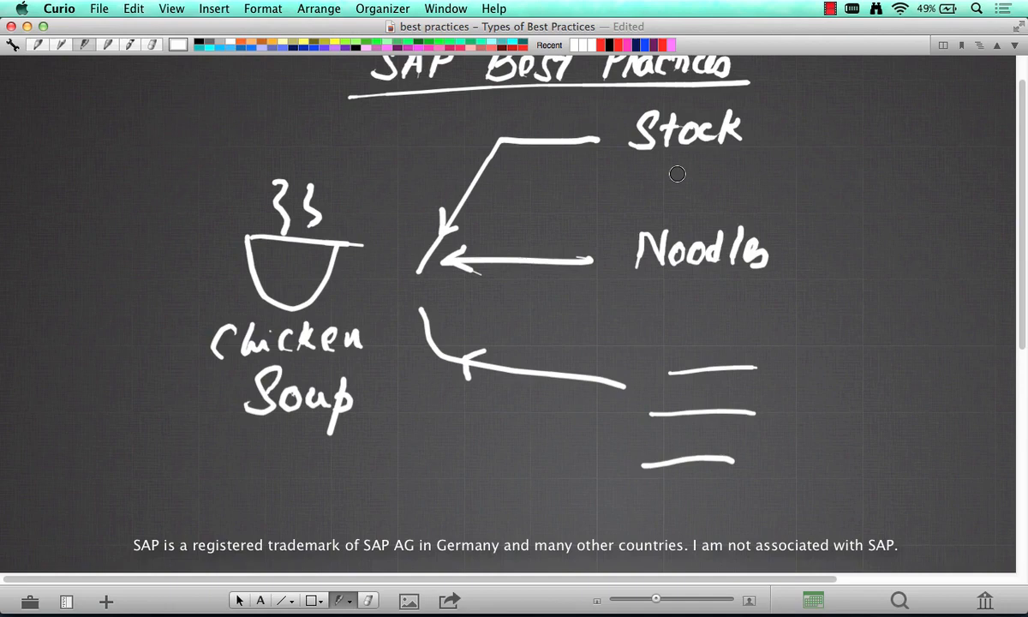
{"action": "left_click_drag", "start_coordinate": [665, 172], "coordinate": [711, 171]}
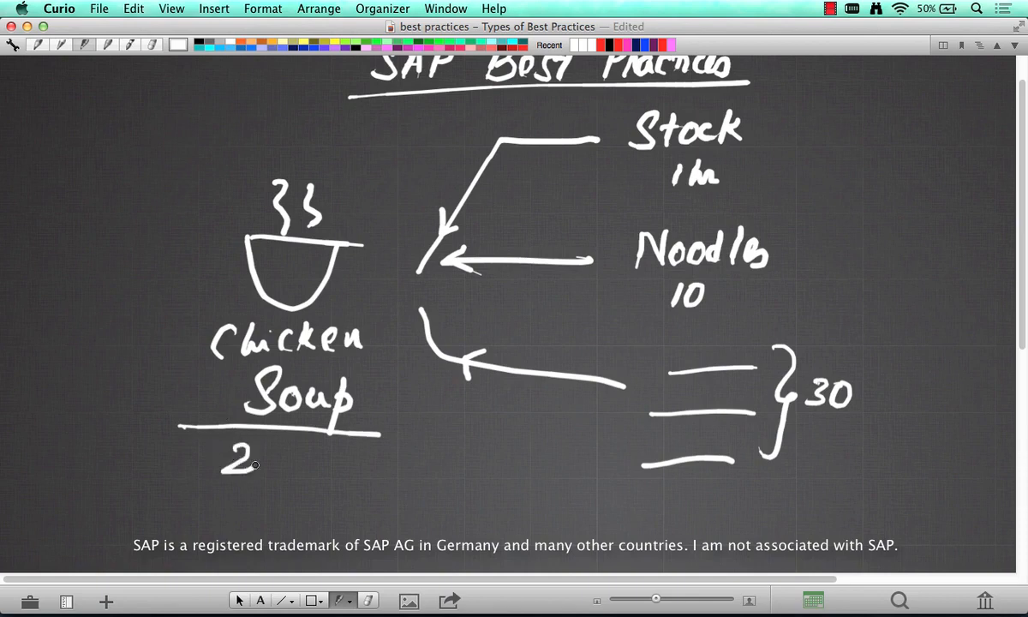
- Add 'hrs' after the 2 under Soup, write '1 hr' beside crossed-out Stock, and box the soup drawing
{"action": "left_click_drag", "start_coordinate": [257, 459], "coordinate": [360, 476]}
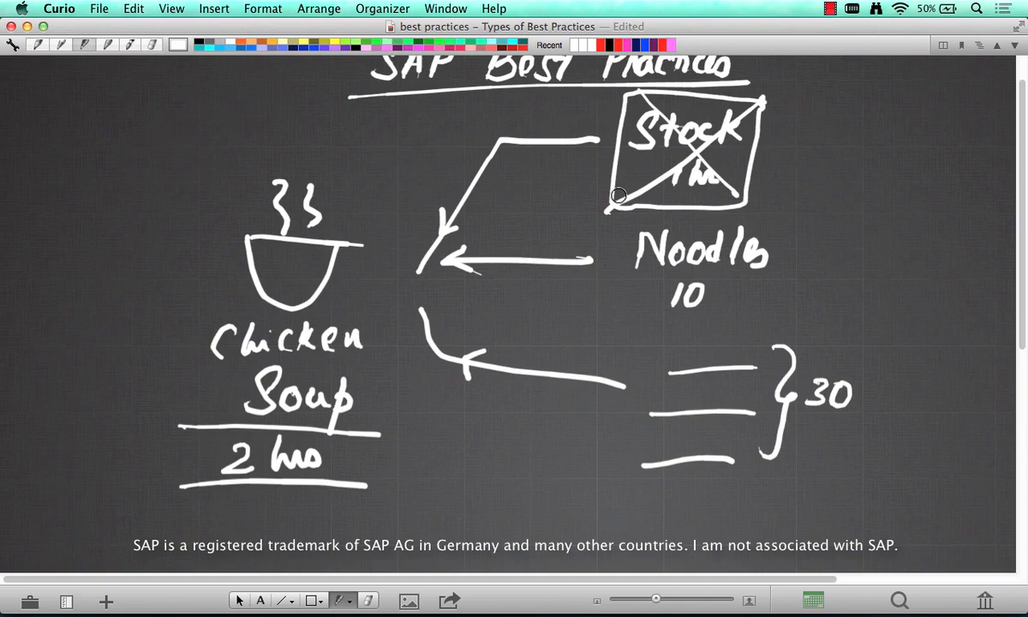
{"action": "mouse_move", "coordinate": [833, 147]}
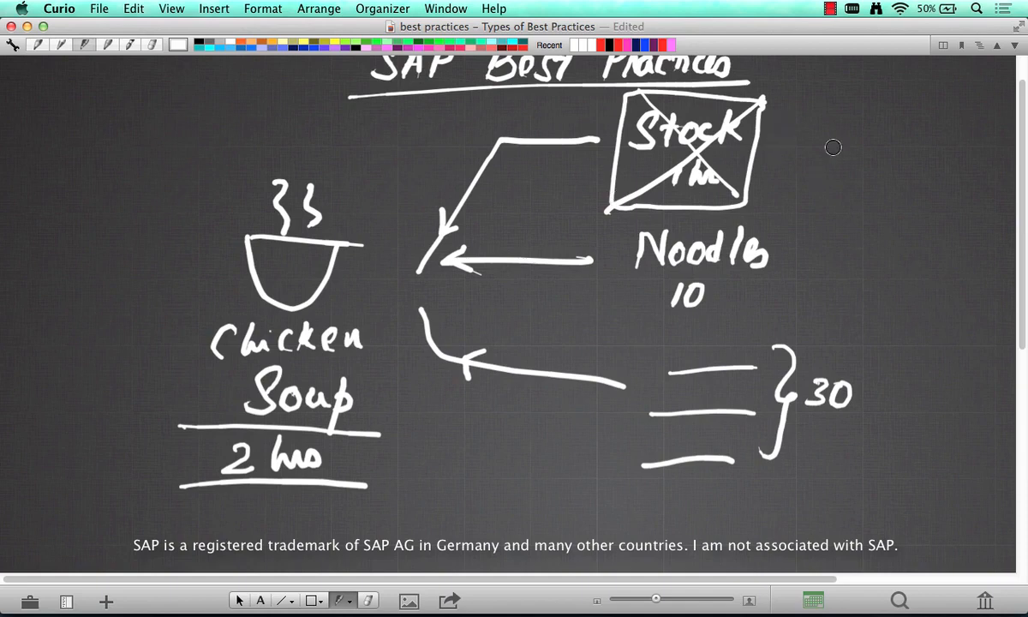
{"action": "mouse_move", "coordinate": [798, 156]}
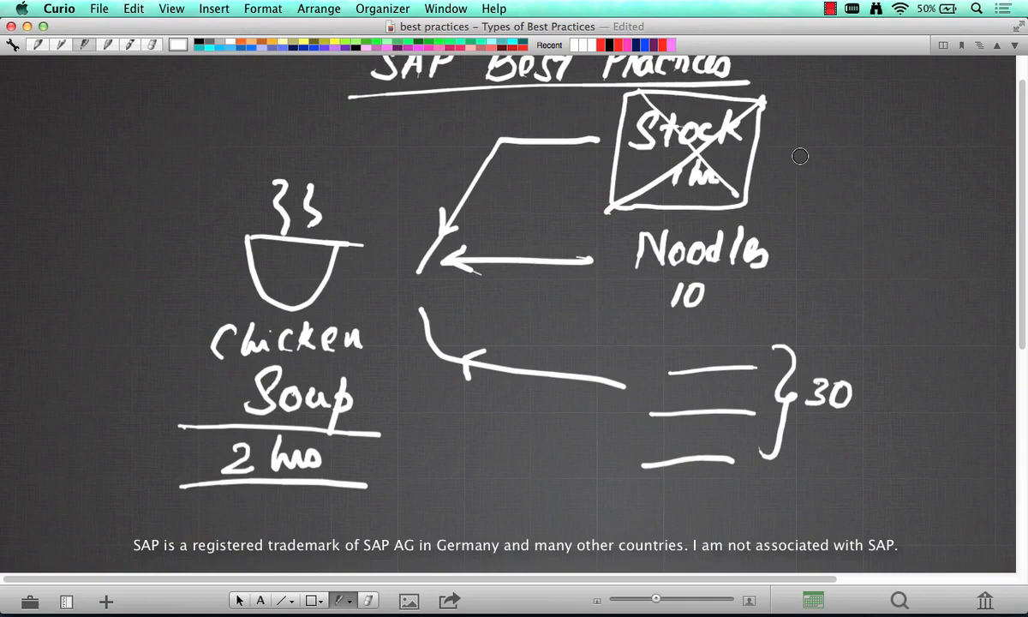
{"action": "mouse_move", "coordinate": [711, 205]}
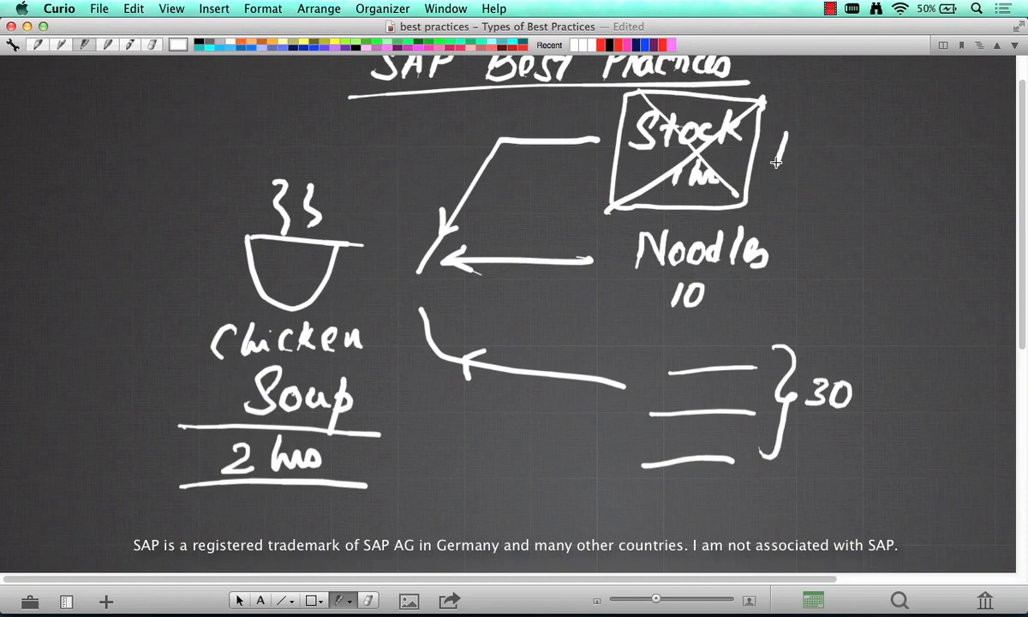
{"action": "left_click_drag", "start_coordinate": [771, 168], "coordinate": [840, 168]}
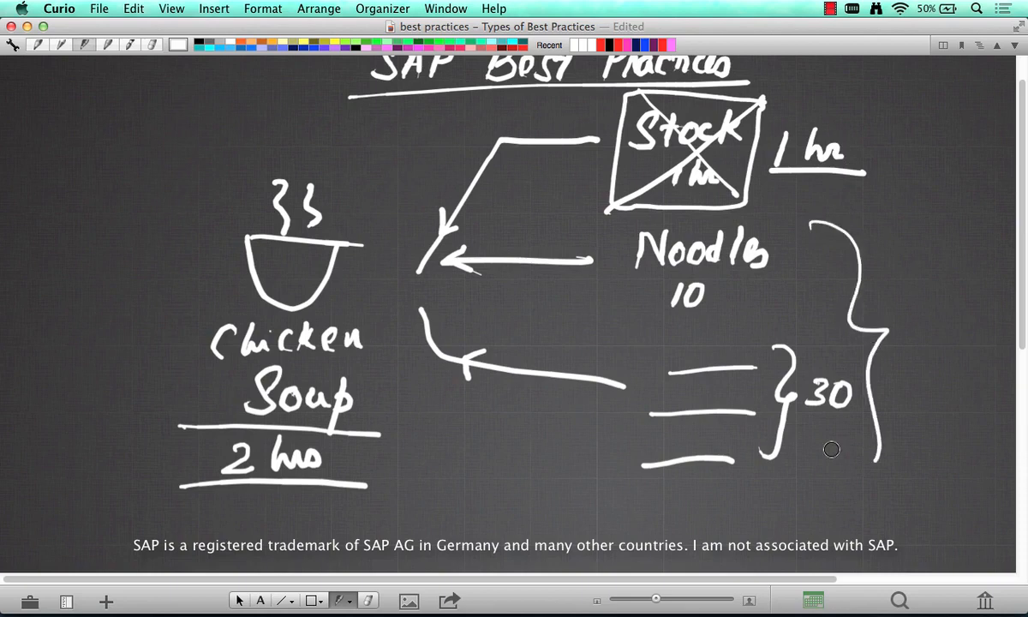
{"action": "left_click_drag", "start_coordinate": [295, 177], "coordinate": [394, 177]}
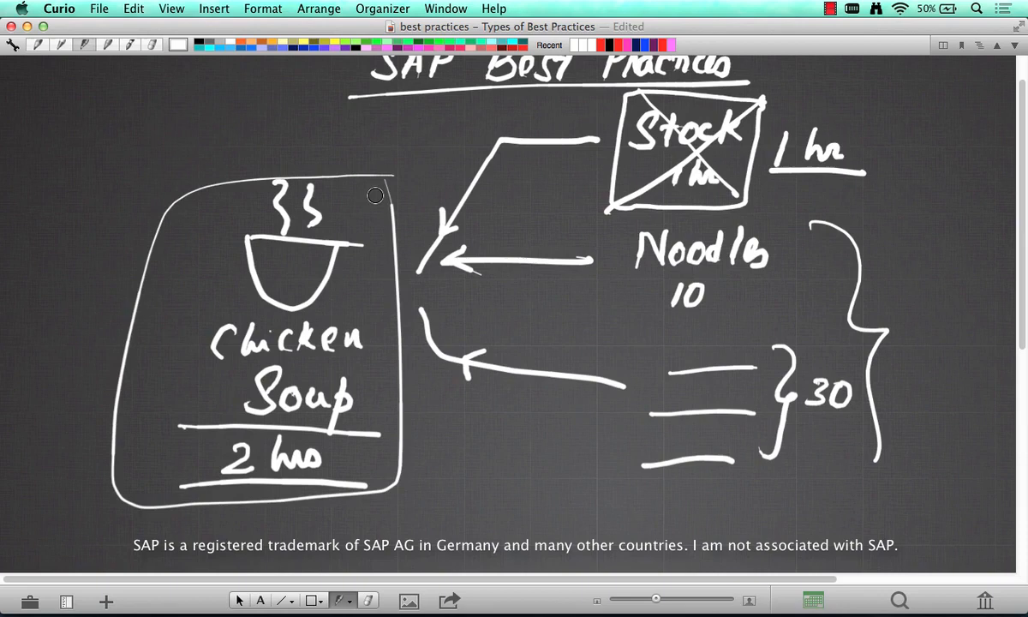
- Box the word Basic and note 'Out-of the box SAP' beside it
{"action": "scroll", "scroll_direction": "down", "scroll_amount": 3}
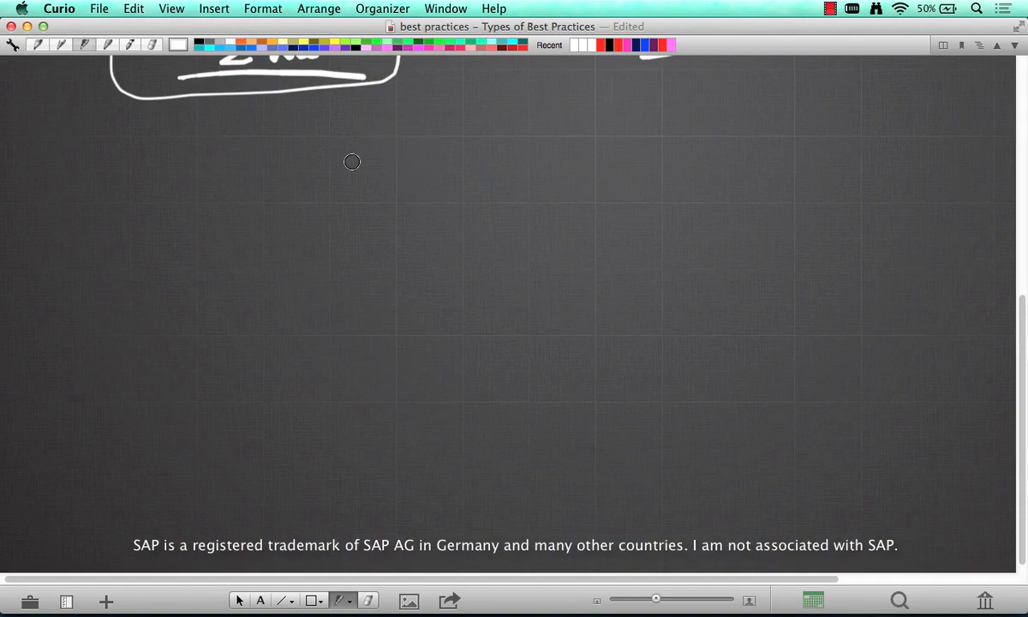
{"action": "mouse_move", "coordinate": [425, 219]}
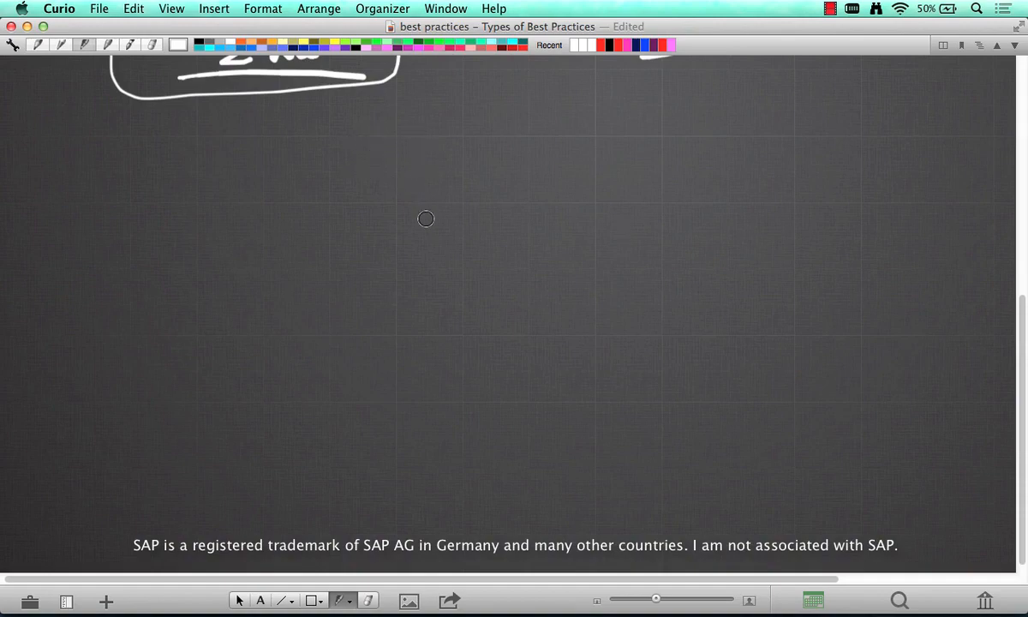
{"action": "mouse_move", "coordinate": [379, 206]}
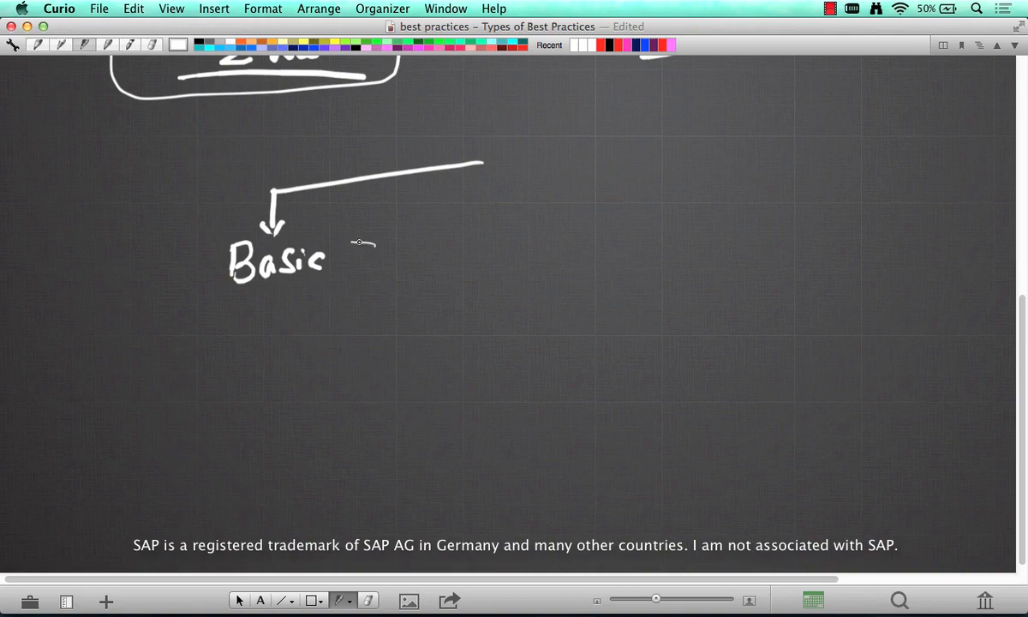
{"action": "left_click_drag", "start_coordinate": [175, 247], "coordinate": [386, 339]}
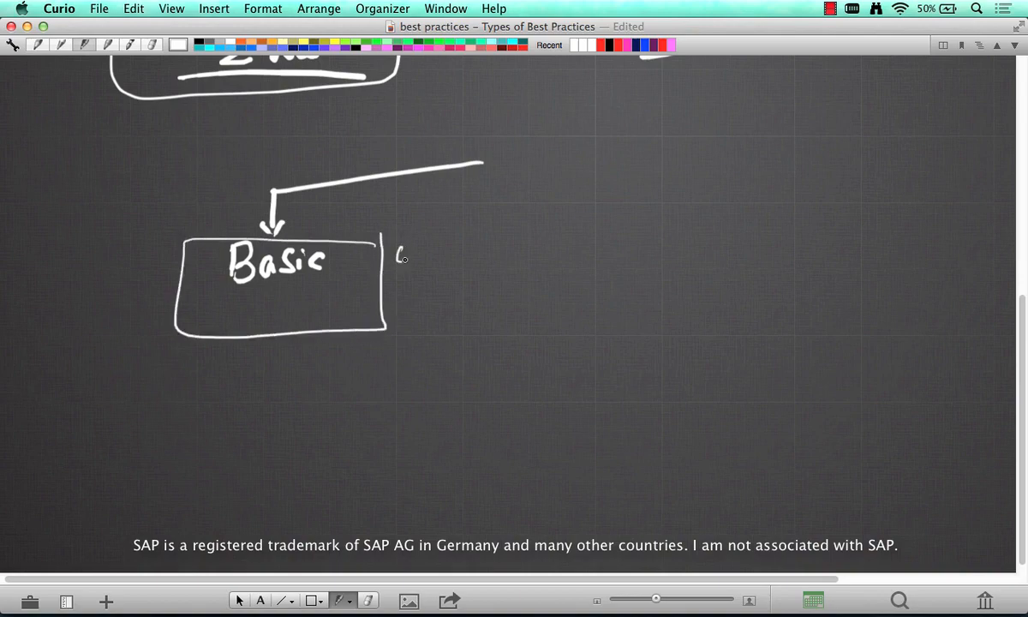
{"action": "left_click_drag", "start_coordinate": [394, 254], "coordinate": [466, 257]}
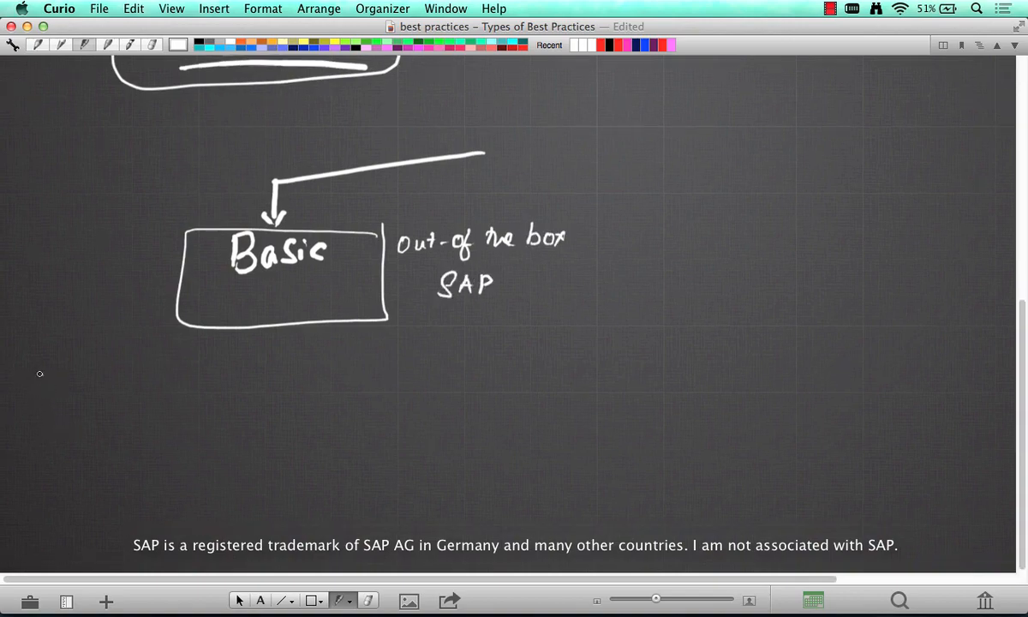
- Write three B's at the left edge, brace them and label the group 'Req.'
{"action": "left_click_drag", "start_coordinate": [39, 374], "coordinate": [44, 409]}
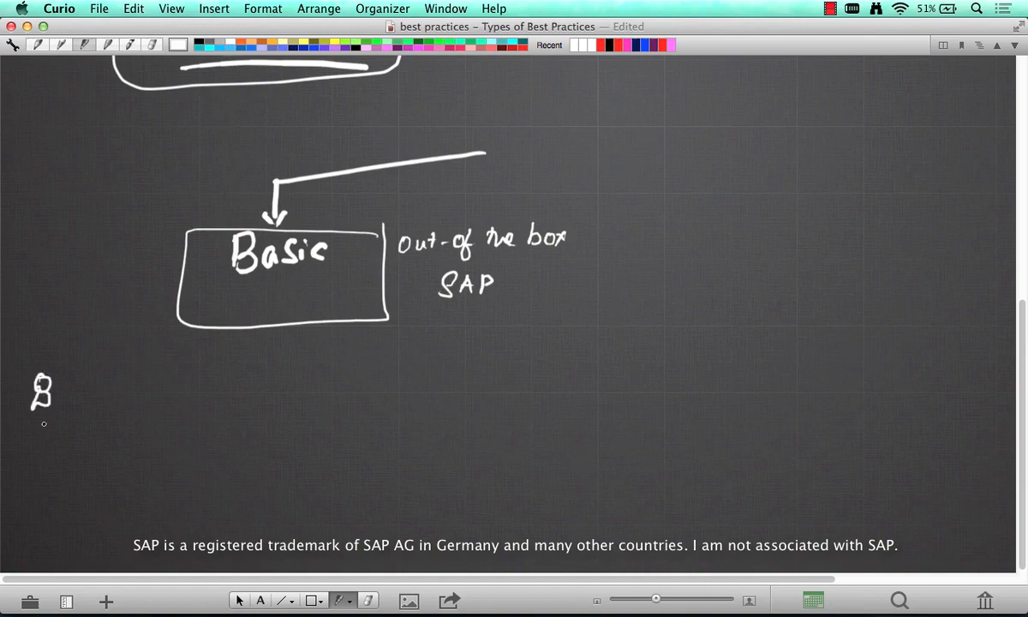
{"action": "left_click_drag", "start_coordinate": [41, 420], "coordinate": [41, 479]}
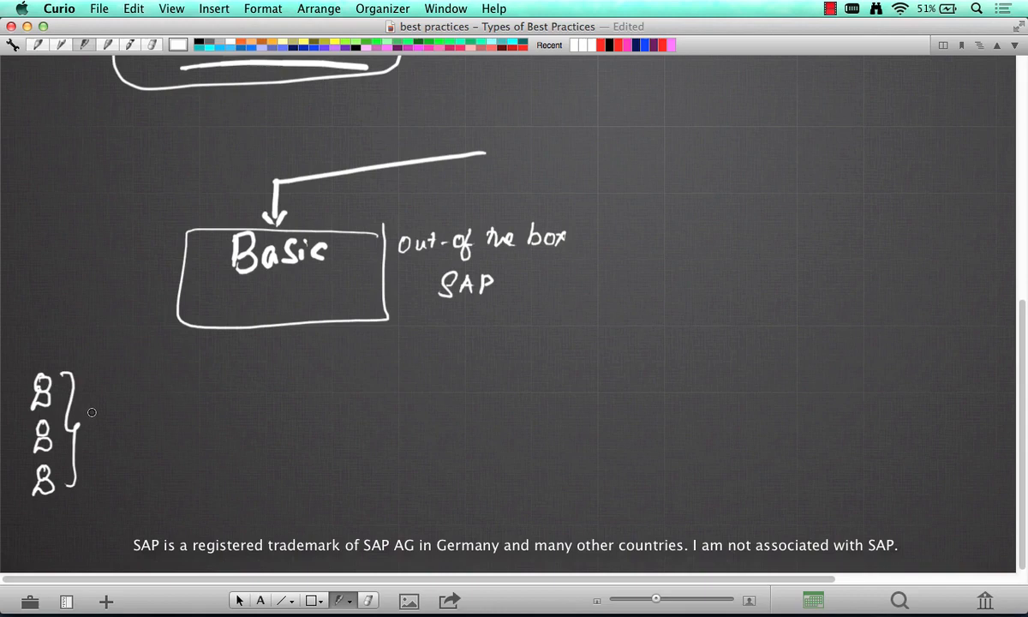
{"action": "left_click_drag", "start_coordinate": [86, 420], "coordinate": [119, 437]}
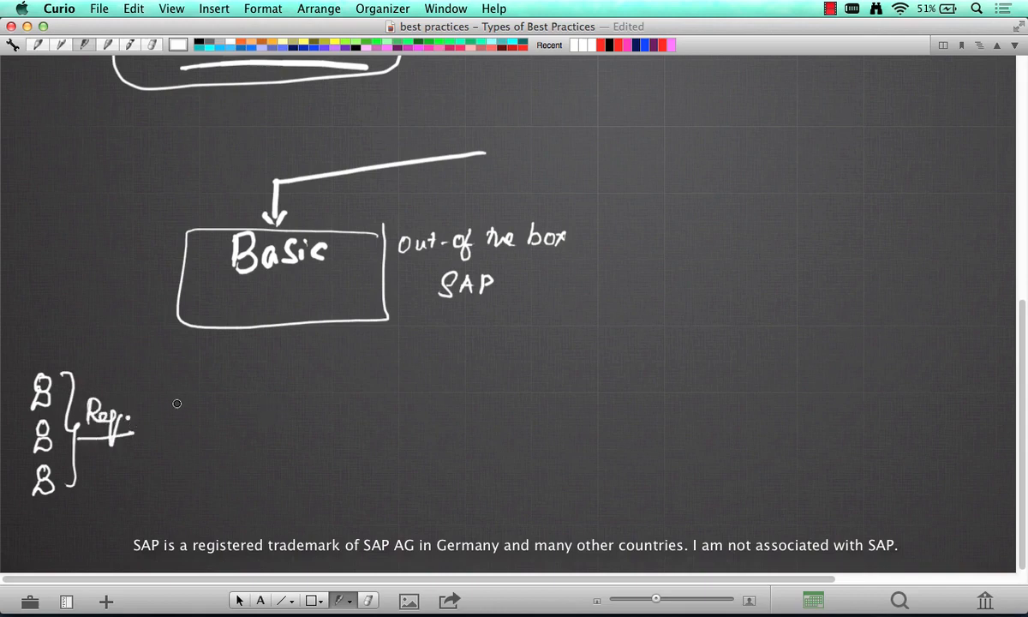
{"action": "mouse_move", "coordinate": [214, 408]}
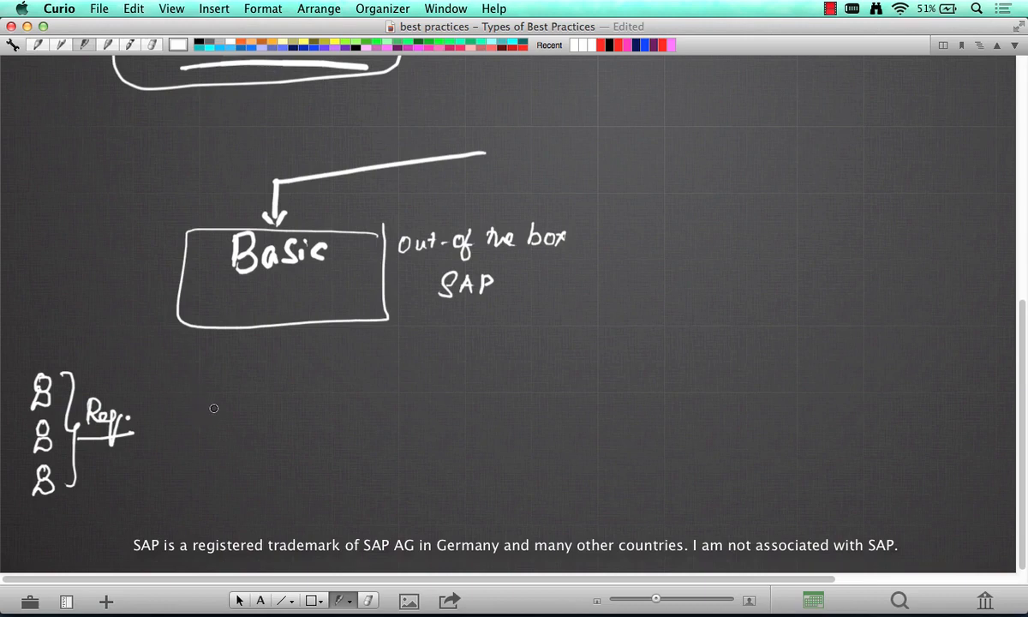
- Write FS with a document icon and draw arrows from Basic to FS and down to Customized Solution
{"action": "left_click_drag", "start_coordinate": [209, 420], "coordinate": [274, 380]}
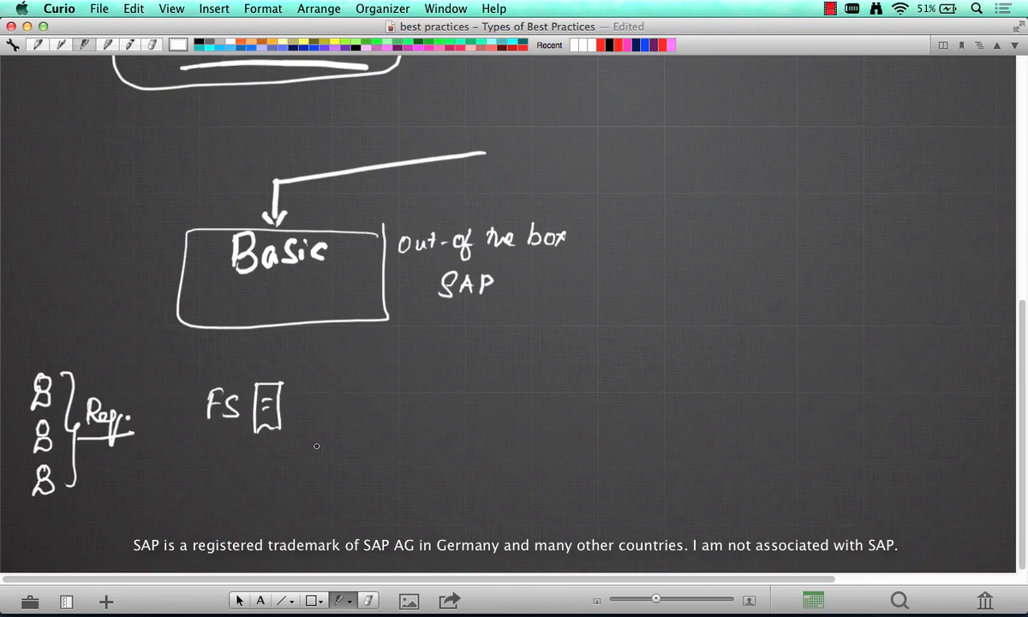
{"action": "mouse_move", "coordinate": [464, 336]}
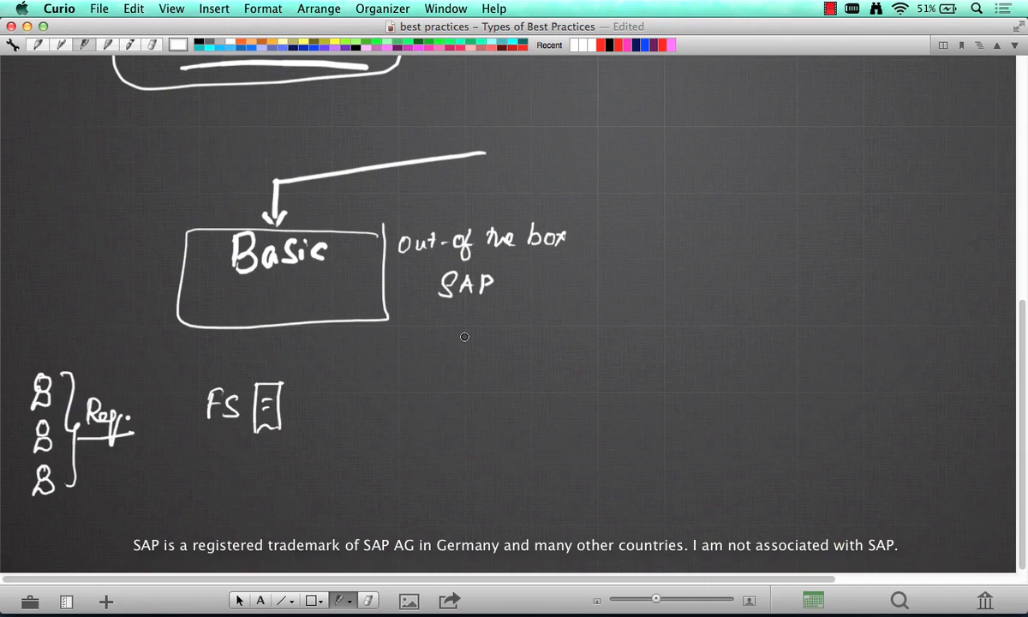
{"action": "mouse_move", "coordinate": [266, 359]}
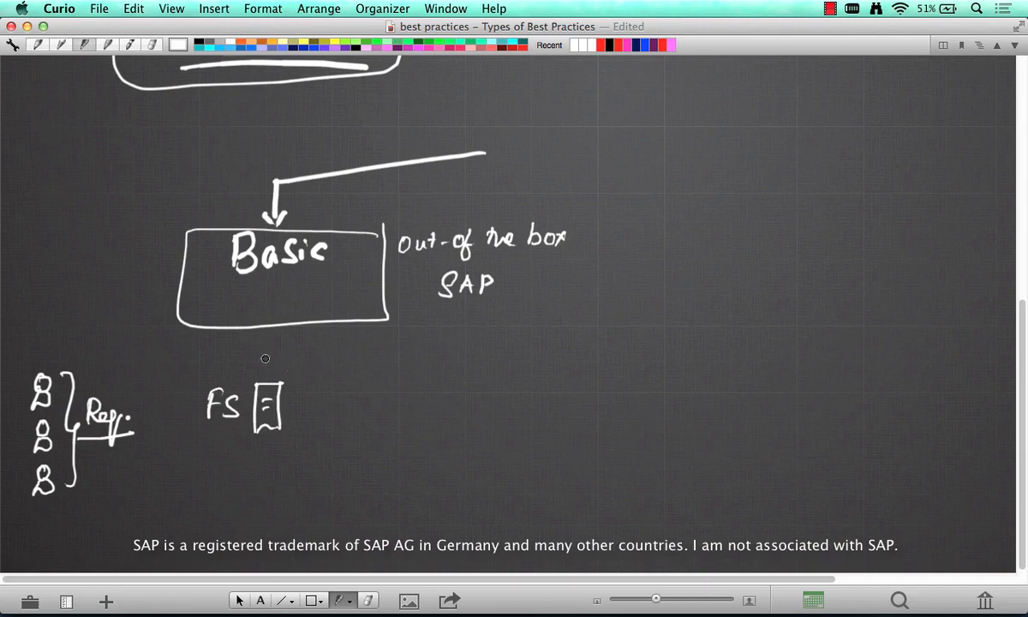
{"action": "left_click_drag", "start_coordinate": [266, 352], "coordinate": [261, 463]}
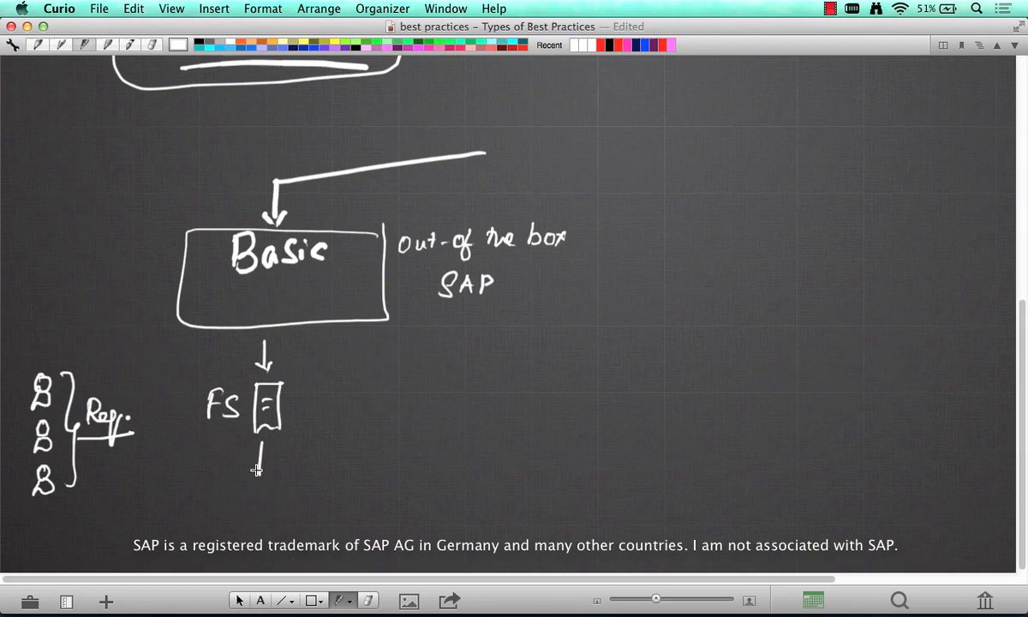
{"action": "left_click_drag", "start_coordinate": [261, 449], "coordinate": [260, 477]}
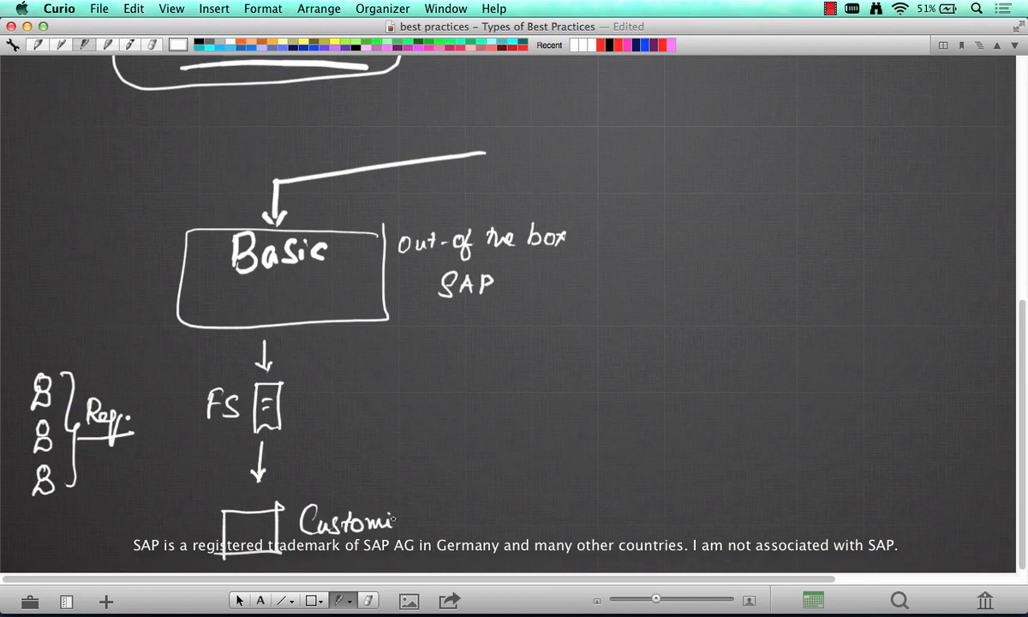
{"action": "mouse_move", "coordinate": [402, 548]}
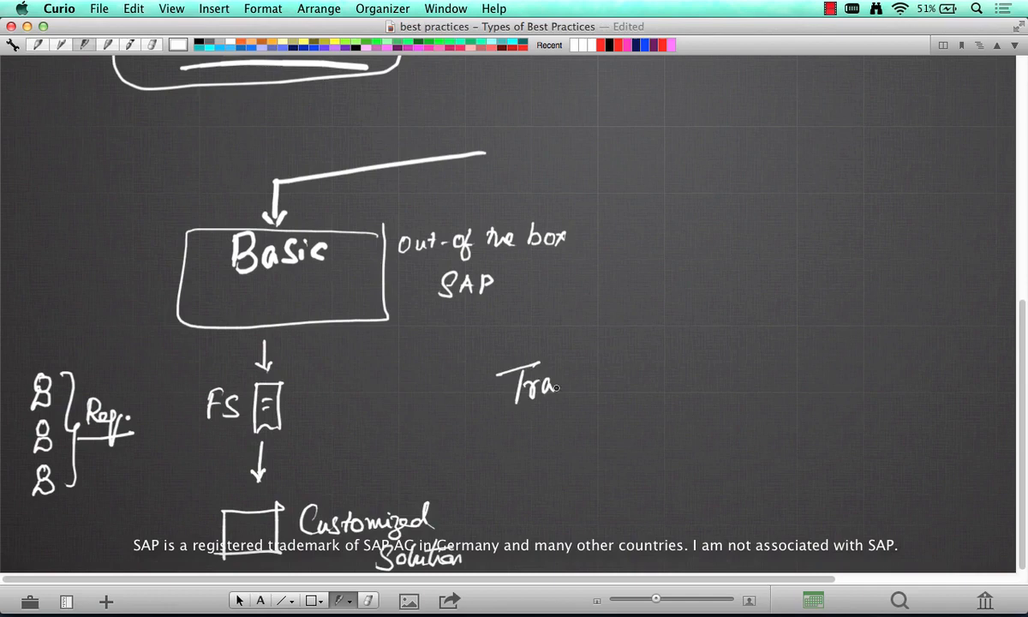
- Write and underline 'Traditional', then start the list with '1. Time Consuming'
{"action": "left_click_drag", "start_coordinate": [561, 386], "coordinate": [626, 368]}
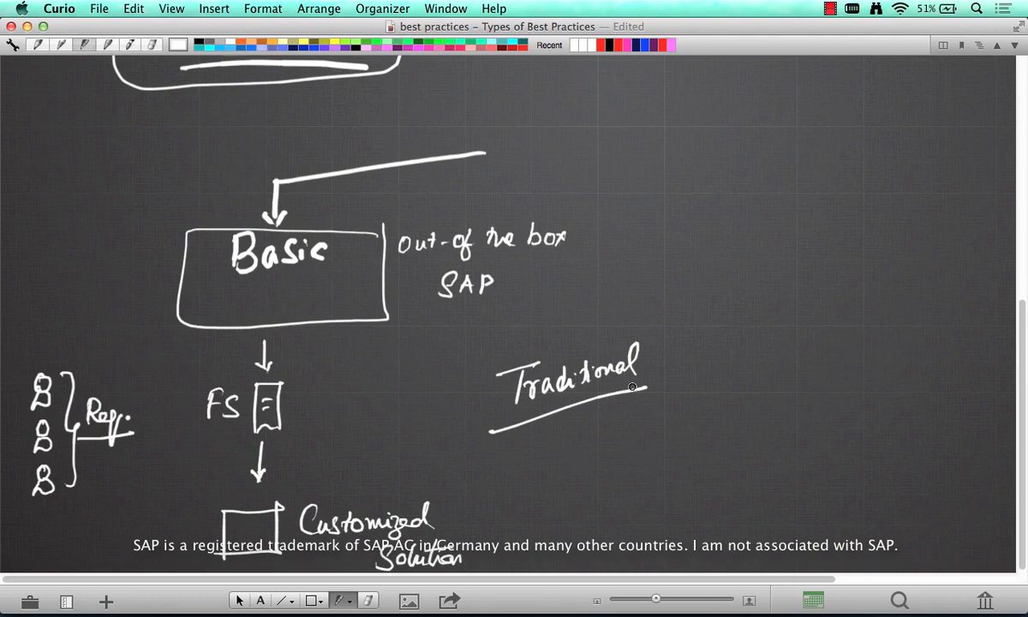
{"action": "left_click_drag", "start_coordinate": [733, 312], "coordinate": [785, 312]}
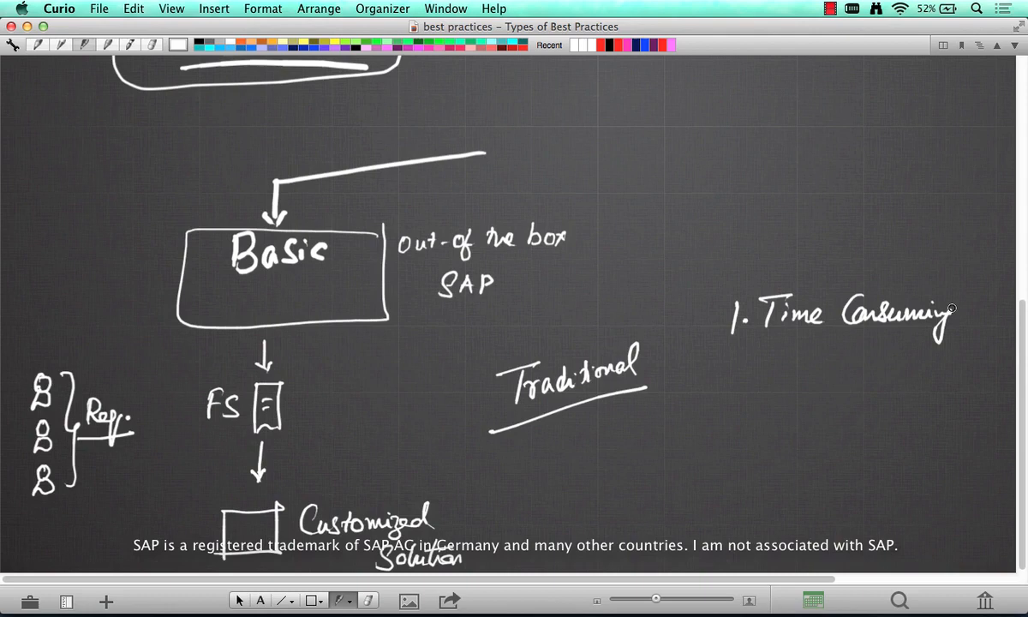
- Add '2. Standardization.' to the list and extend the top connector right and down past it
{"action": "left_click_drag", "start_coordinate": [725, 394], "coordinate": [745, 373]}
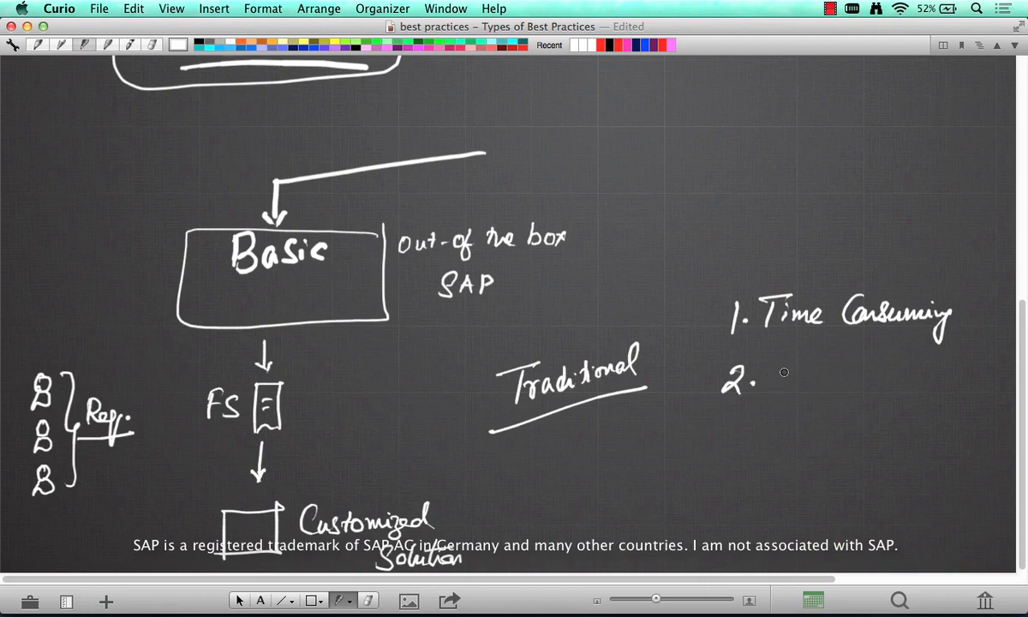
{"action": "left_click_drag", "start_coordinate": [774, 377], "coordinate": [823, 363]}
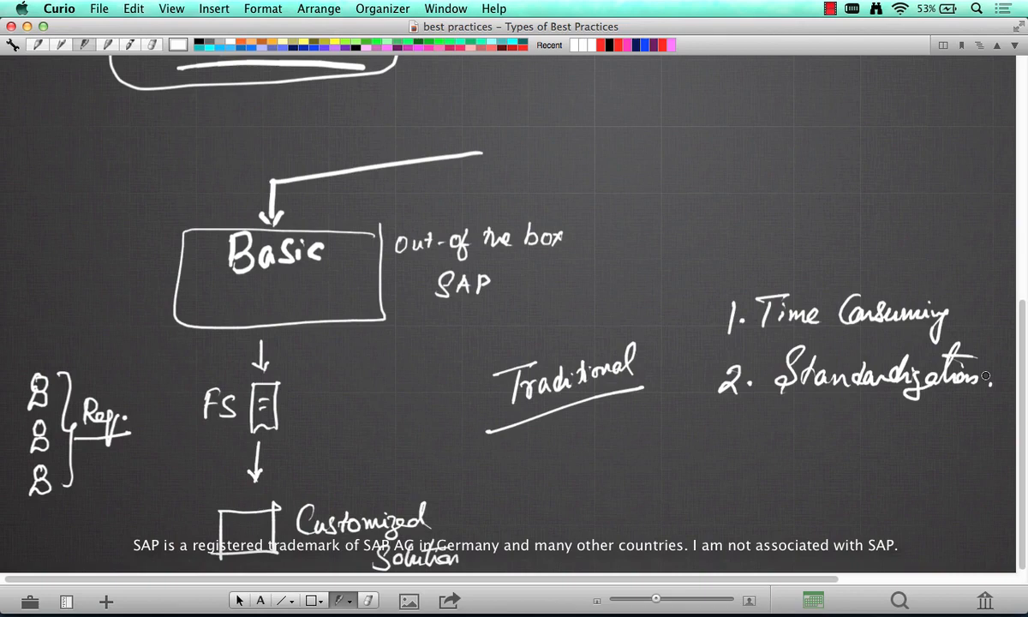
{"action": "mouse_move", "coordinate": [329, 314]}
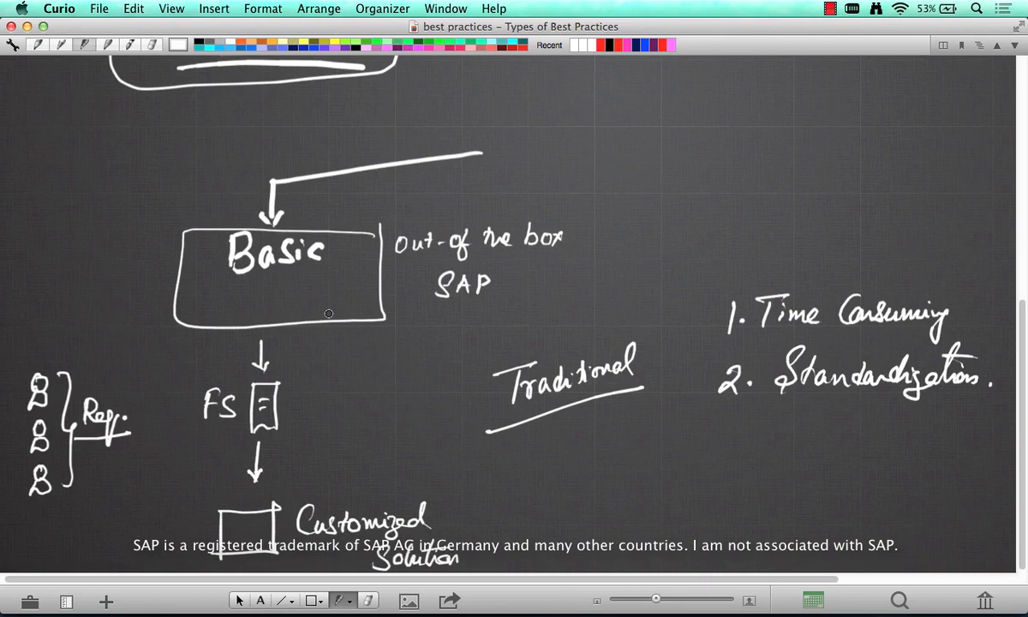
{"action": "left_click_drag", "start_coordinate": [471, 152], "coordinate": [682, 117]}
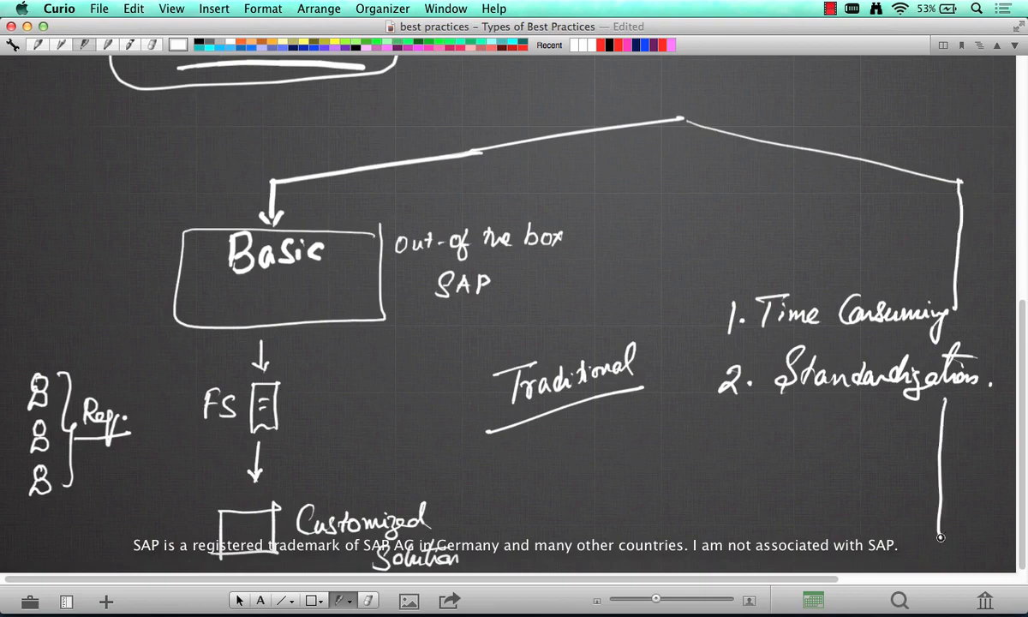
- Draw a circled equals sign labelled 'Match' between Req. and Best Practices
{"action": "scroll", "scroll_direction": "down", "scroll_amount": 3}
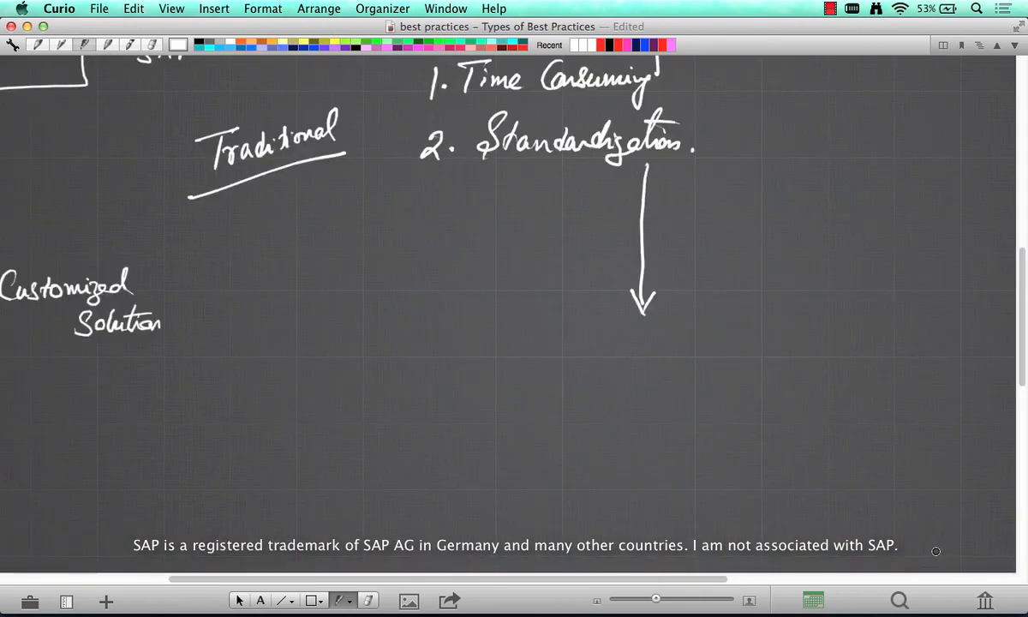
{"action": "mouse_move", "coordinate": [463, 359]}
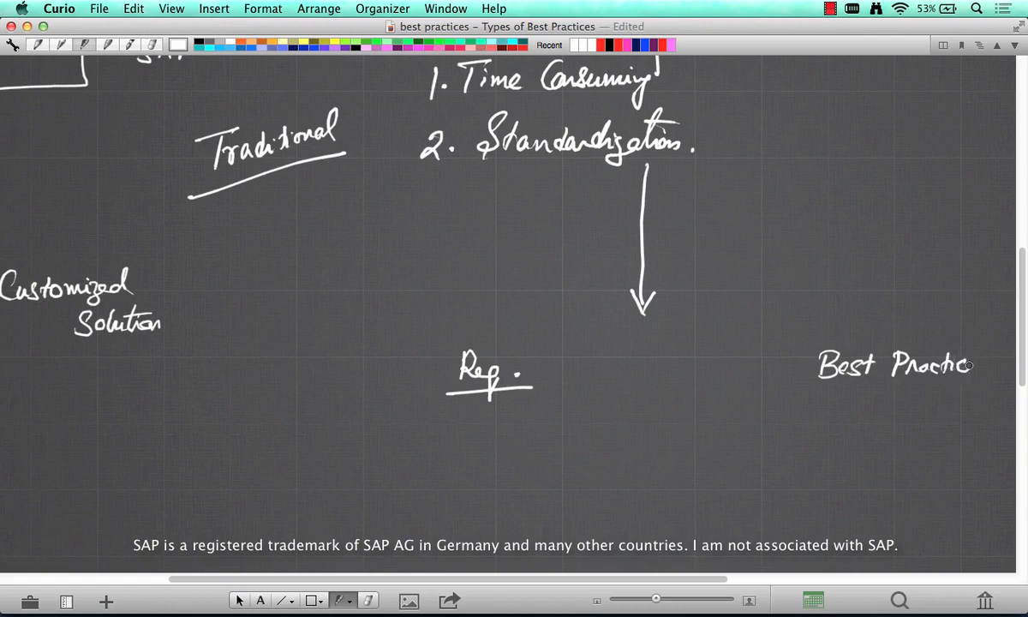
{"action": "left_click_drag", "start_coordinate": [634, 370], "coordinate": [669, 377]}
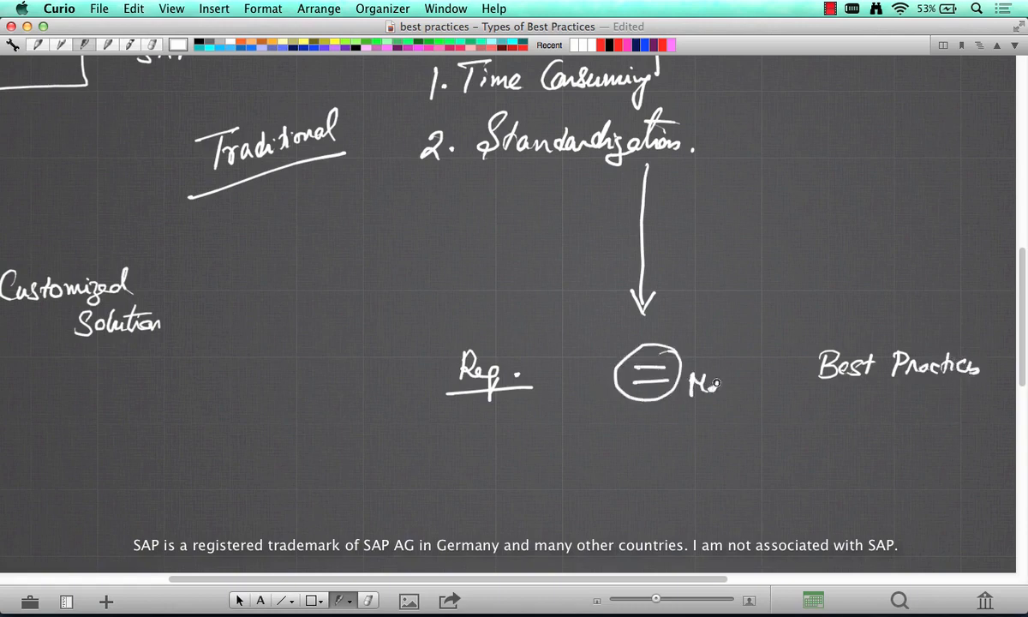
{"action": "type", "text": "Match"}
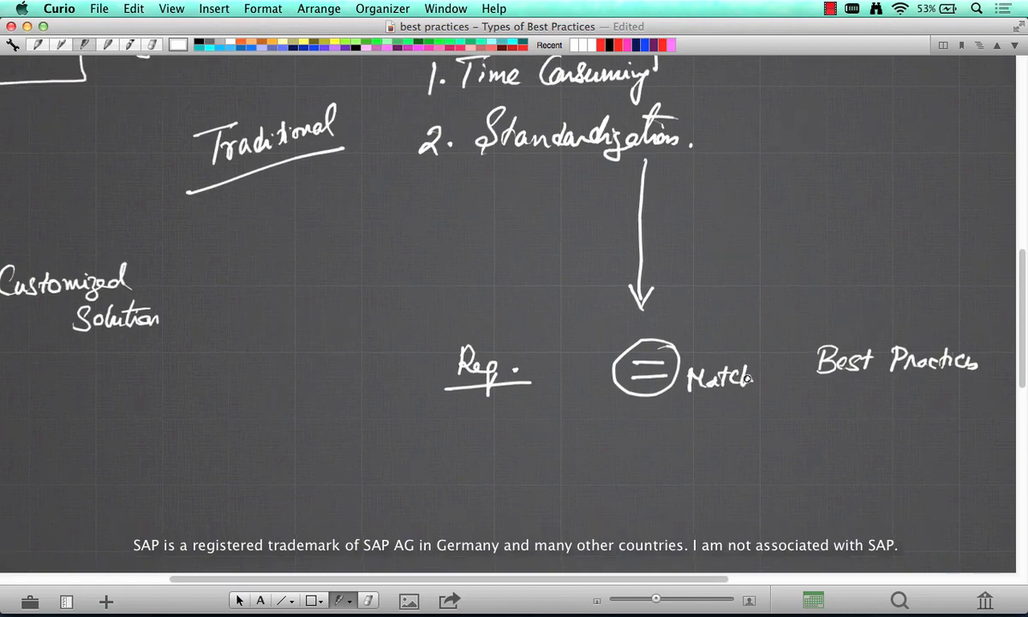
{"action": "scroll", "scroll_direction": "down", "scroll_amount": 3}
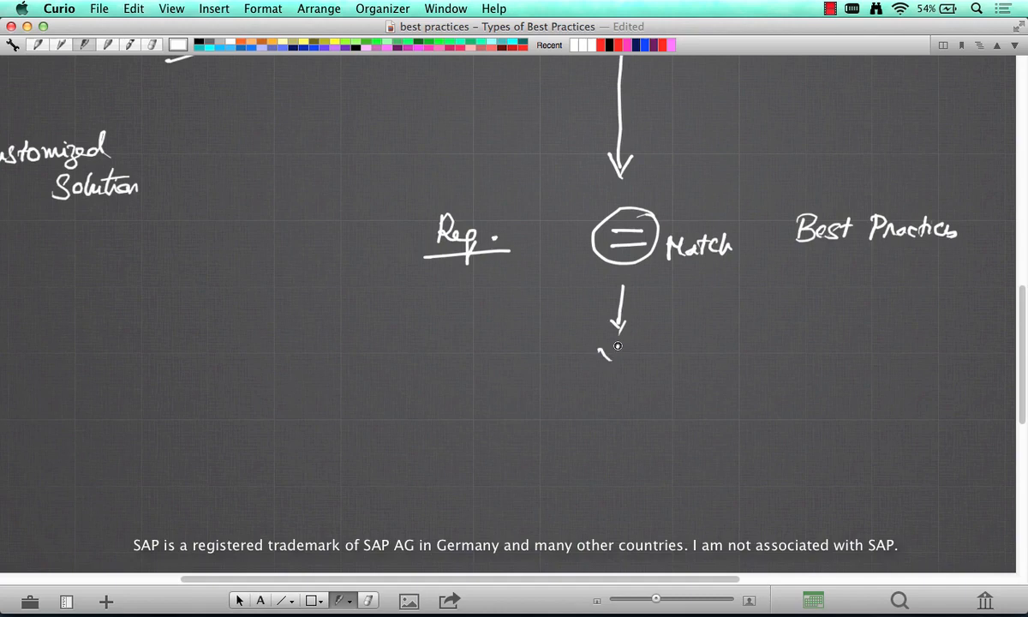
- Lead Match through 'Yes' to 'Implement Best Practices', ending in a circled check mark
{"action": "left_click_drag", "start_coordinate": [603, 351], "coordinate": [625, 419]}
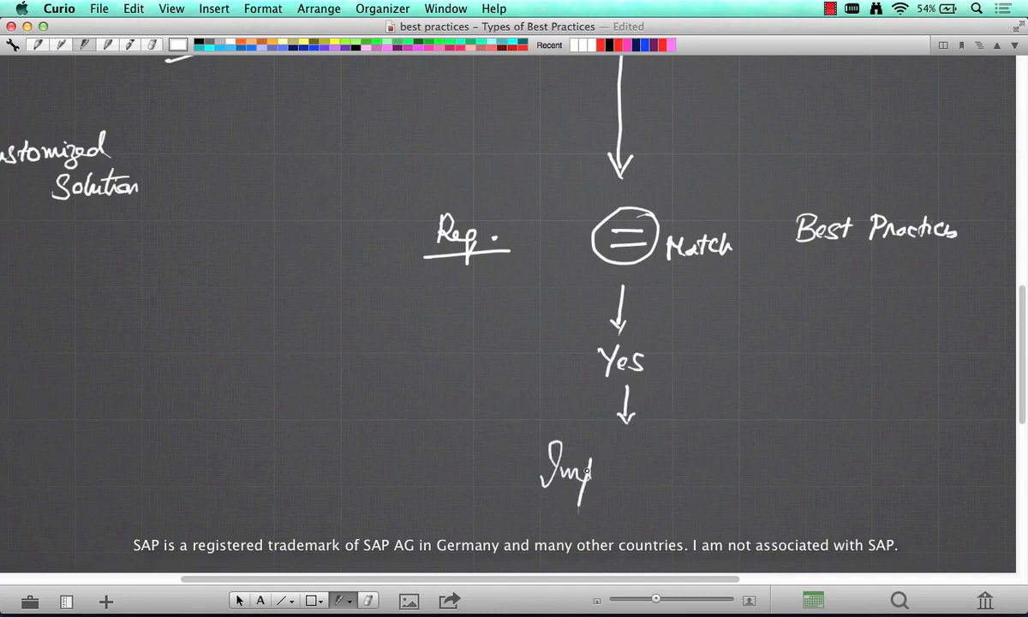
{"action": "left_click_drag", "start_coordinate": [569, 471], "coordinate": [668, 466]}
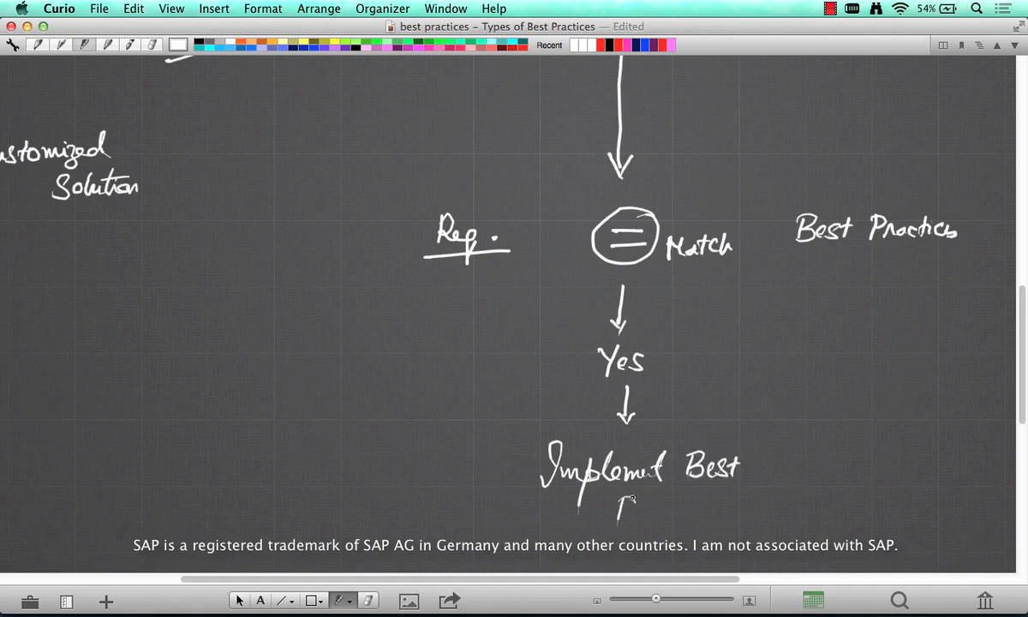
{"action": "left_click_drag", "start_coordinate": [617, 511], "coordinate": [706, 514]}
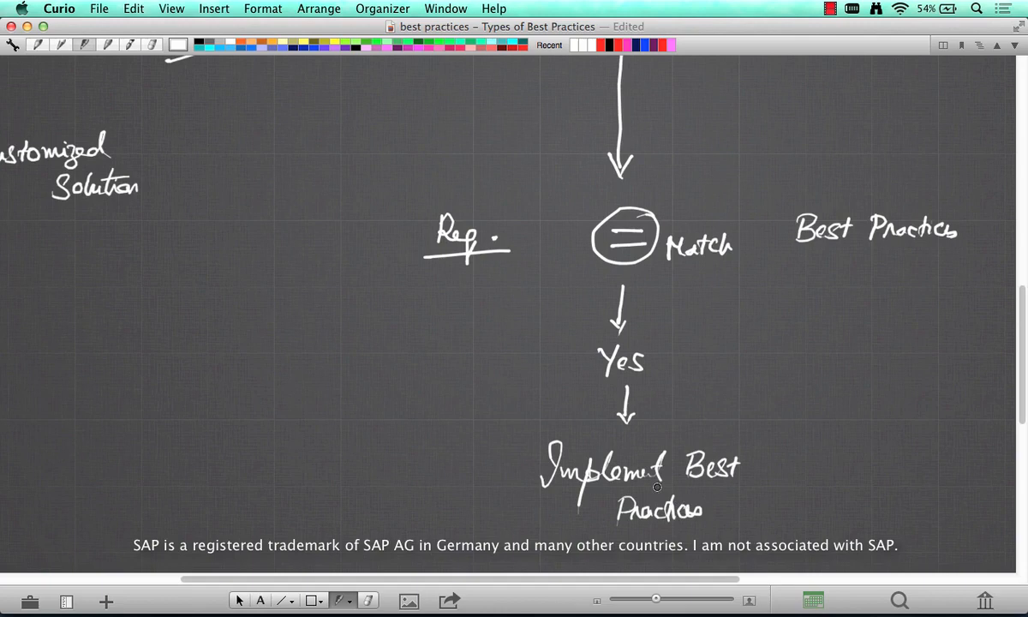
{"action": "scroll", "scroll_direction": "down", "scroll_amount": 3}
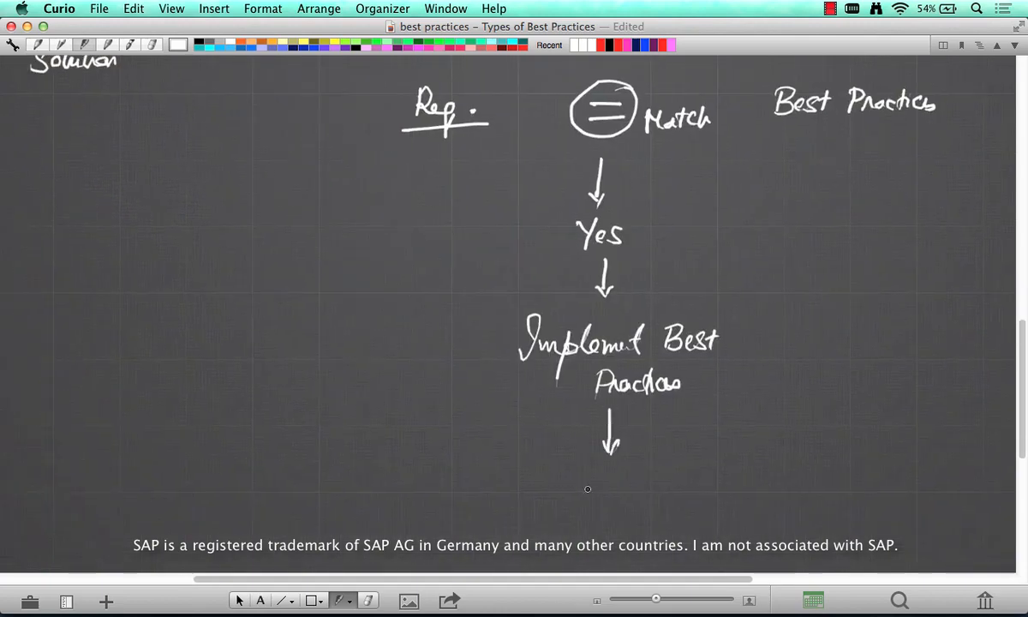
{"action": "left_click_drag", "start_coordinate": [583, 480], "coordinate": [626, 506]}
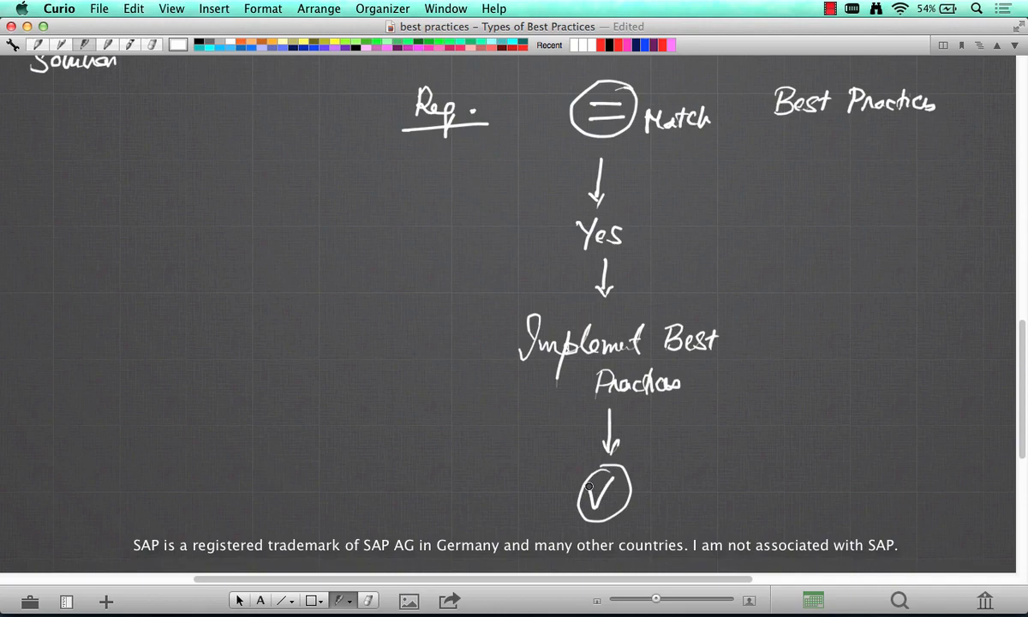
{"action": "mouse_move", "coordinate": [637, 151]}
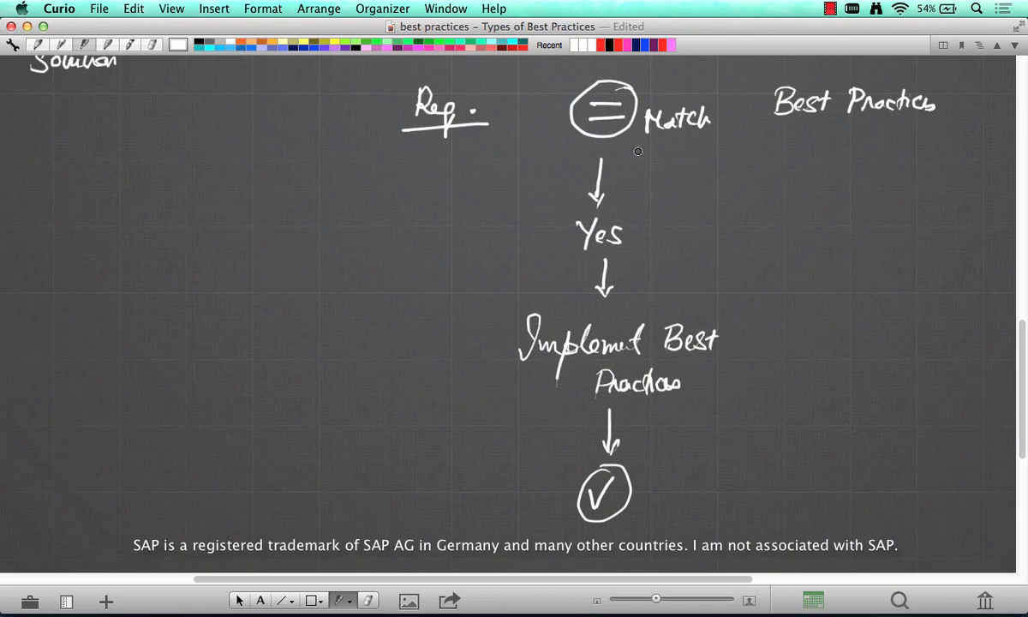
- Branch 'NO' from Match down to FS with a document icon, arrowing back into Implement Best Practices
{"action": "left_click_drag", "start_coordinate": [711, 145], "coordinate": [826, 185]}
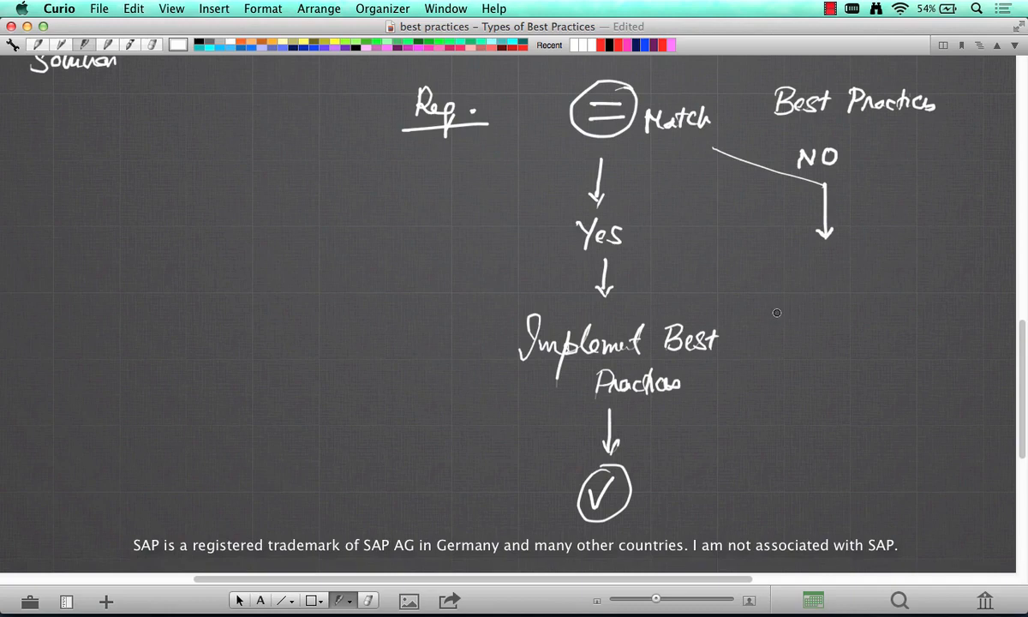
{"action": "mouse_move", "coordinate": [805, 280]}
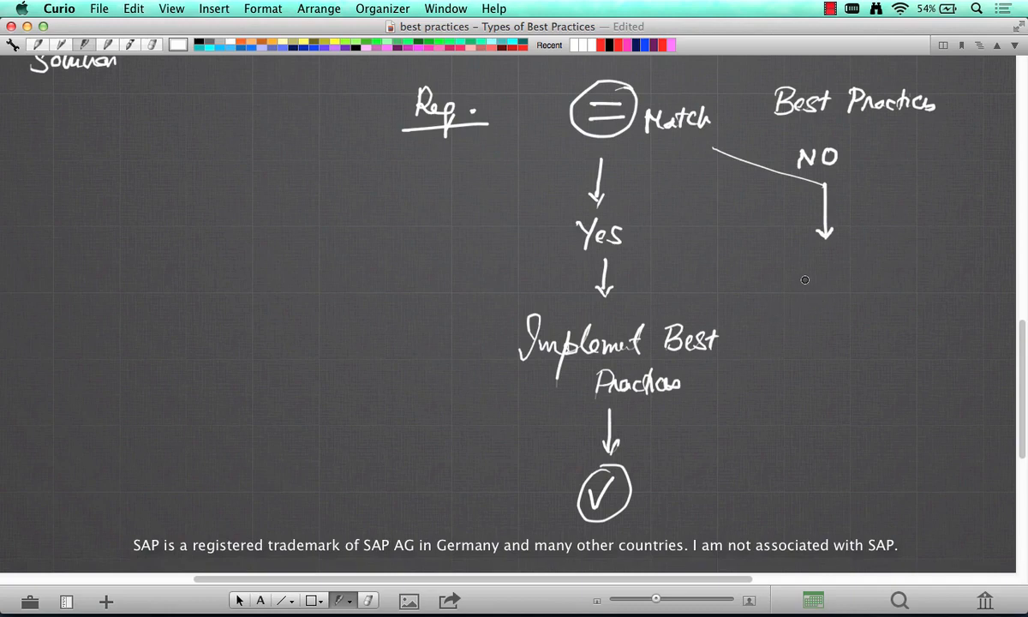
{"action": "left_click_drag", "start_coordinate": [785, 278], "coordinate": [818, 283]}
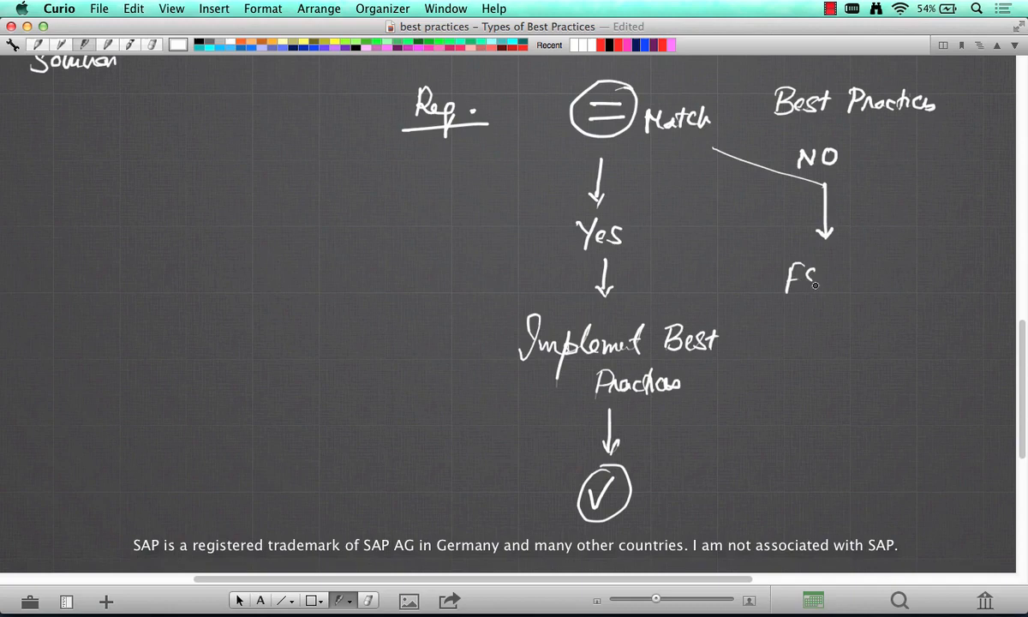
{"action": "left_click_drag", "start_coordinate": [826, 258], "coordinate": [870, 299]}
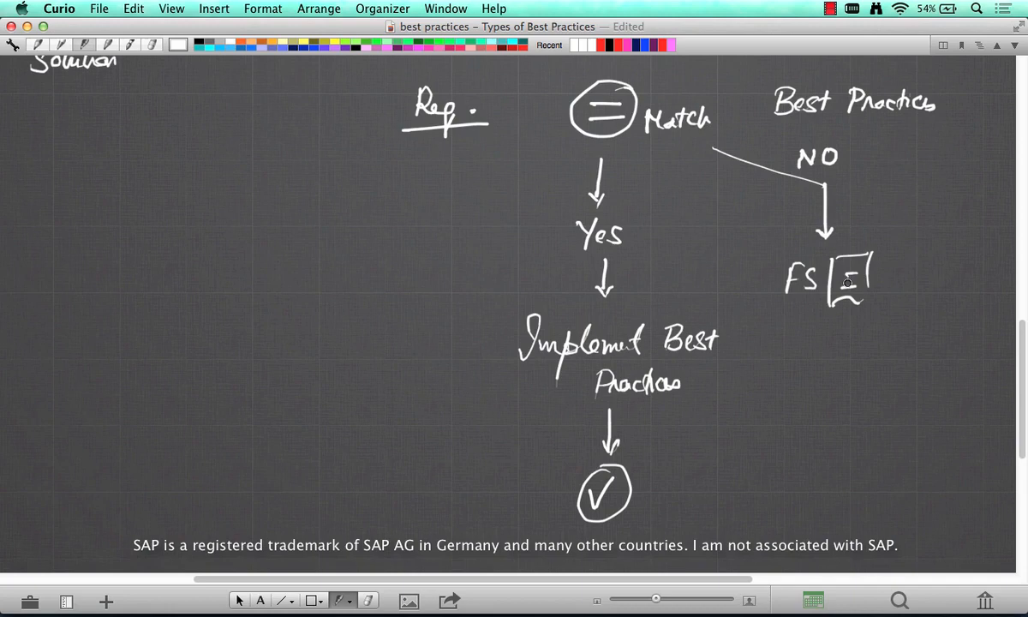
{"action": "mouse_move", "coordinate": [757, 332]}
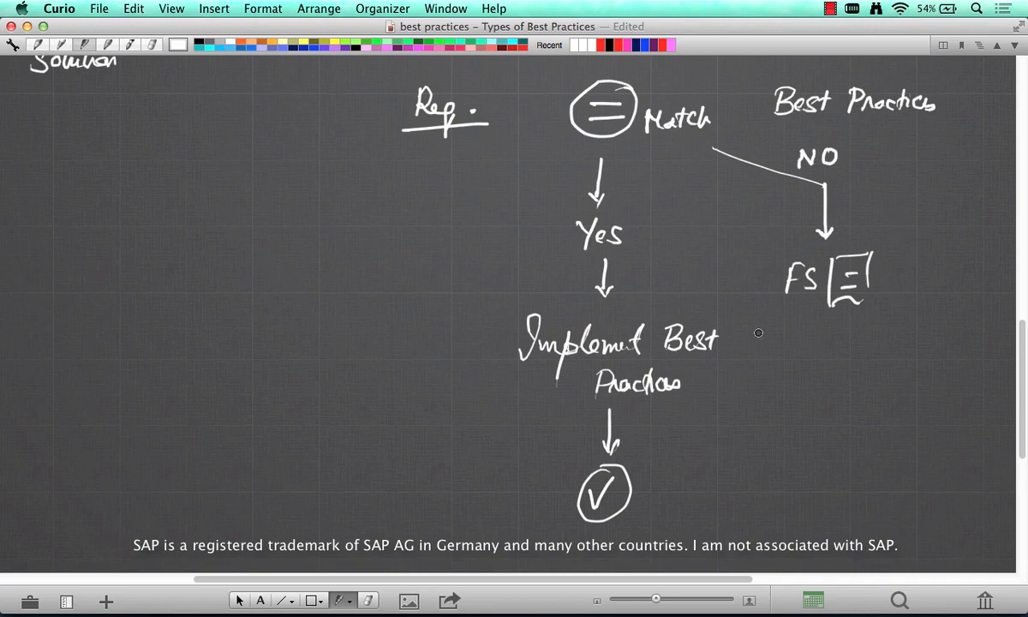
{"action": "mouse_move", "coordinate": [802, 161]}
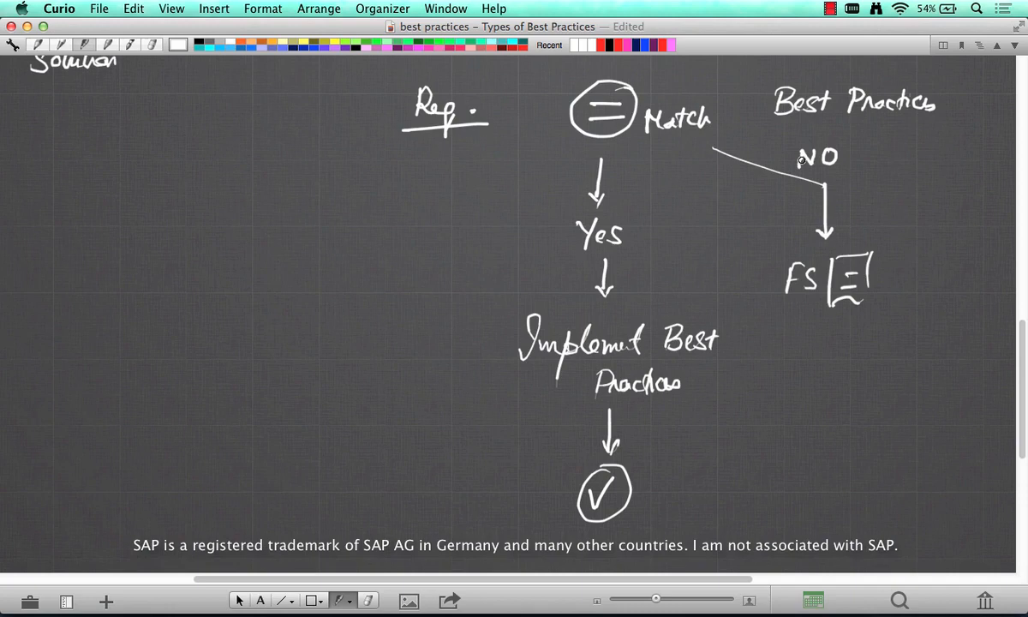
{"action": "mouse_move", "coordinate": [748, 293]}
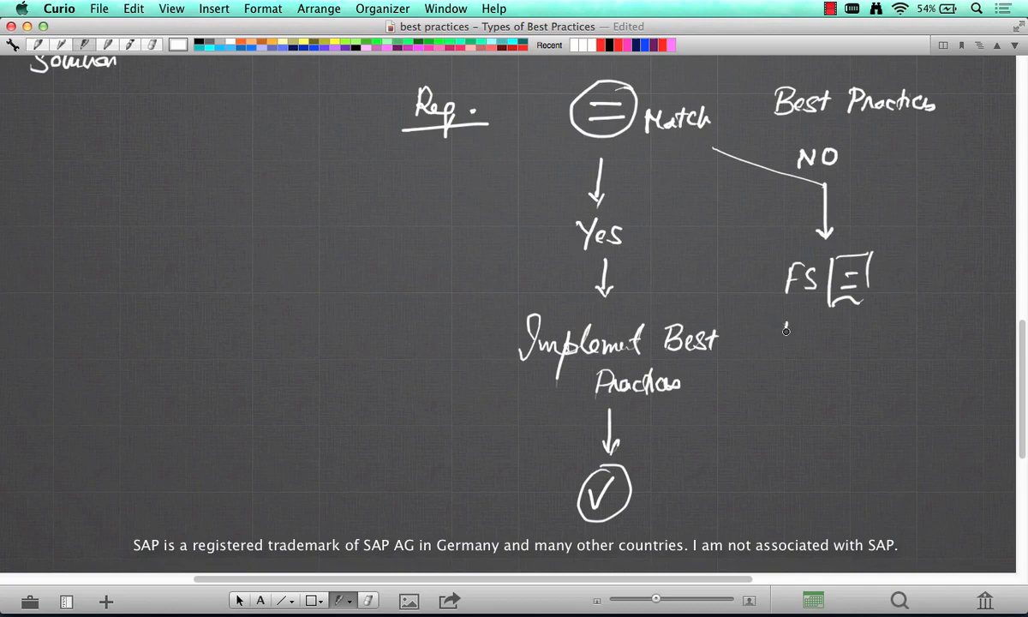
{"action": "left_click_drag", "start_coordinate": [789, 329], "coordinate": [719, 358]}
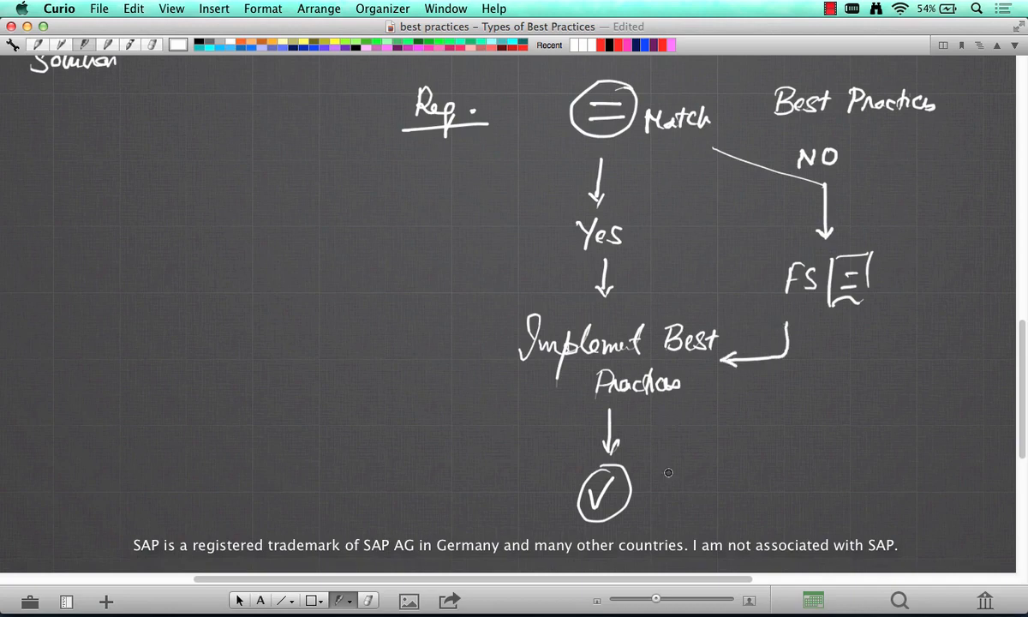
{"action": "mouse_move", "coordinate": [713, 387]}
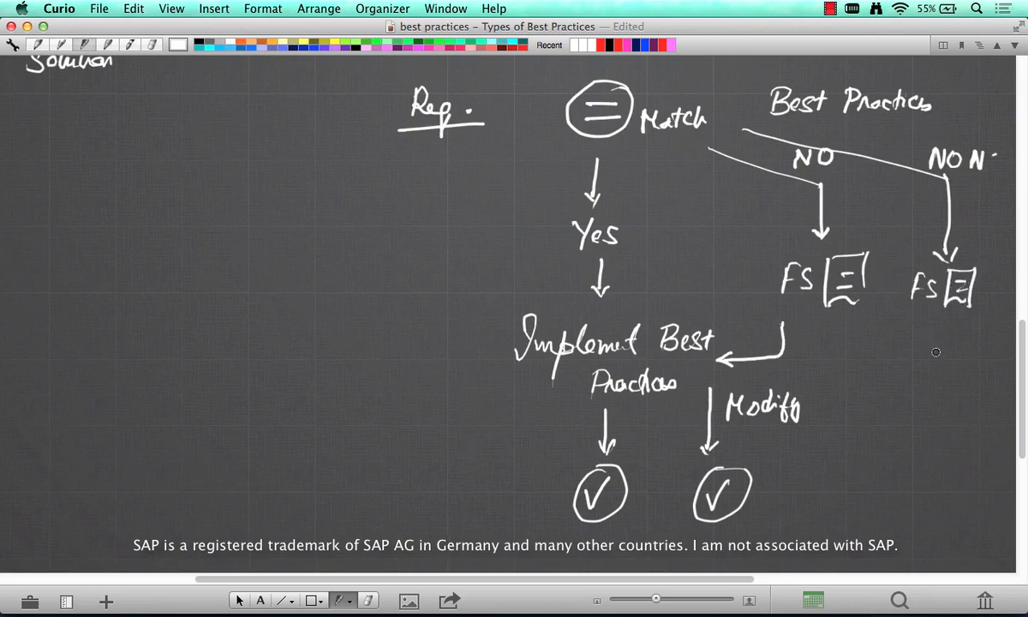
- Draw an arrow down from the second FS ending in a circled check mark
{"action": "left_click_drag", "start_coordinate": [939, 317], "coordinate": [939, 449]}
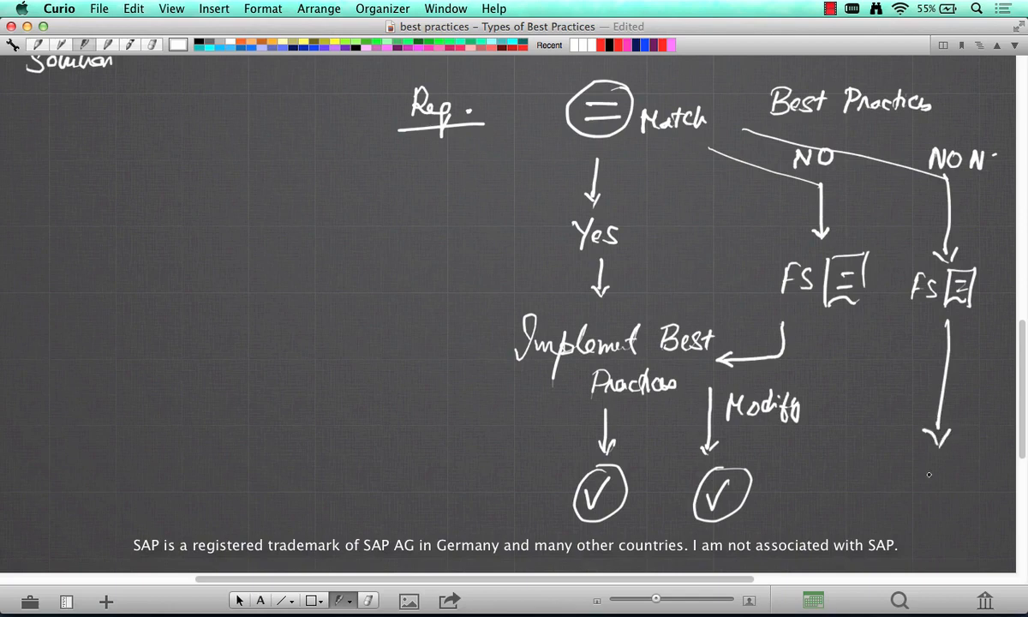
{"action": "mouse_move", "coordinate": [838, 501]}
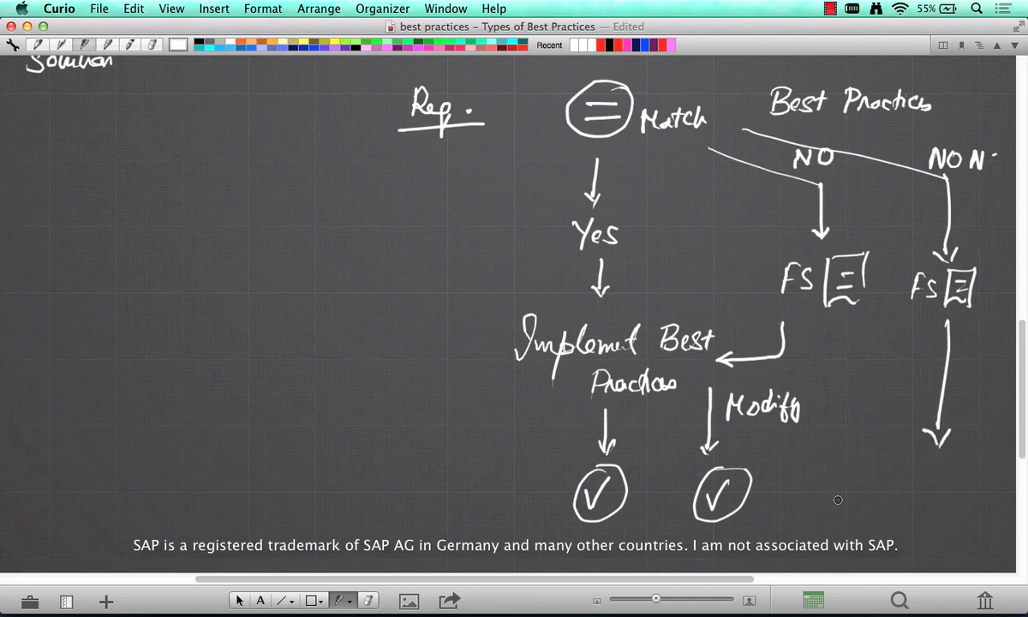
{"action": "left_click_drag", "start_coordinate": [838, 500], "coordinate": [912, 494]}
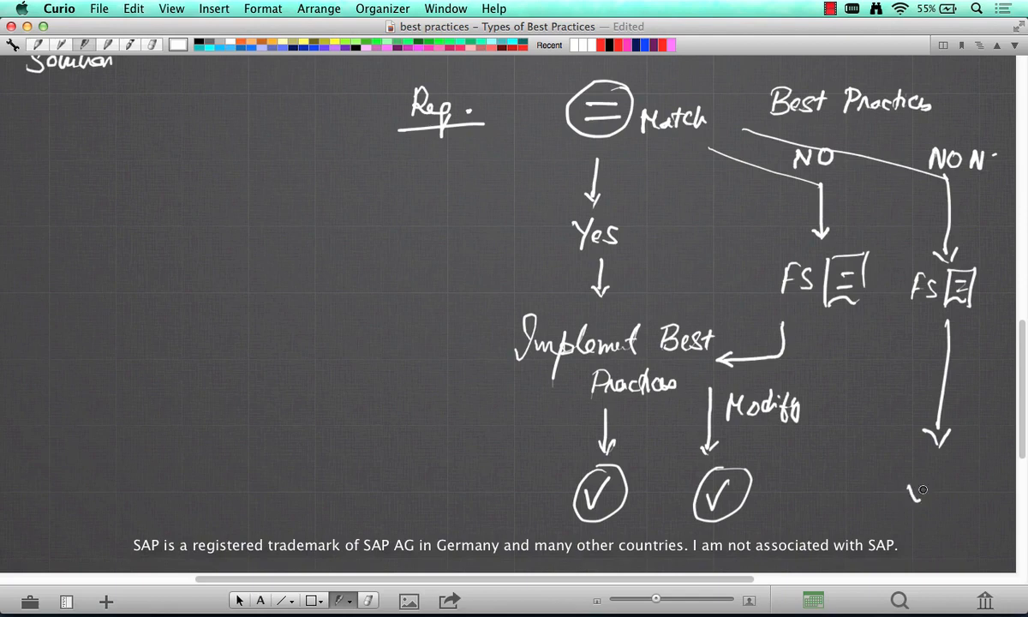
{"action": "left_click_drag", "start_coordinate": [911, 480], "coordinate": [940, 514]}
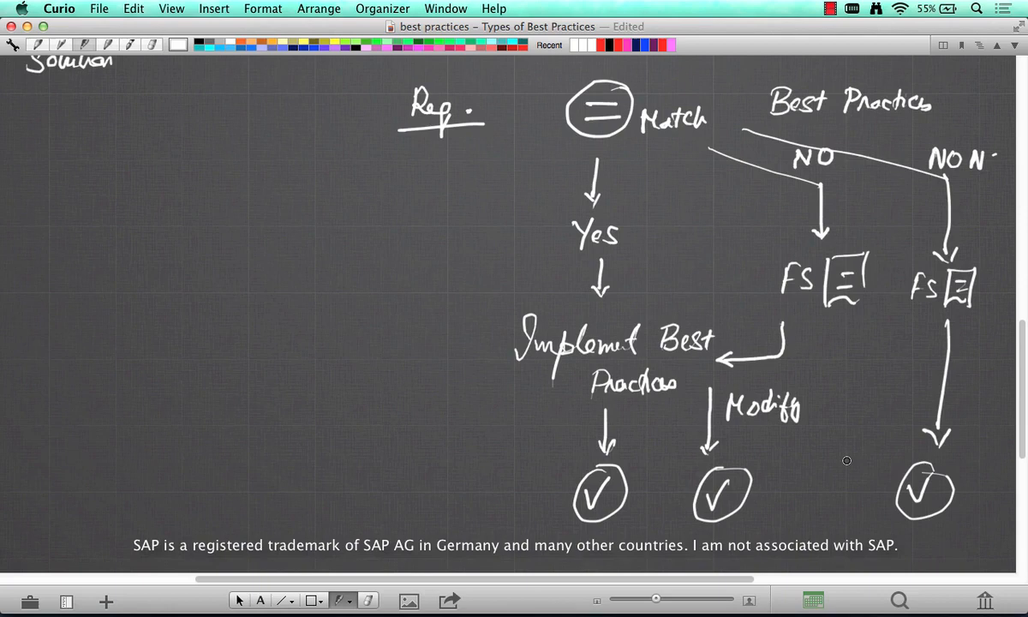
{"action": "mouse_move", "coordinate": [764, 270]}
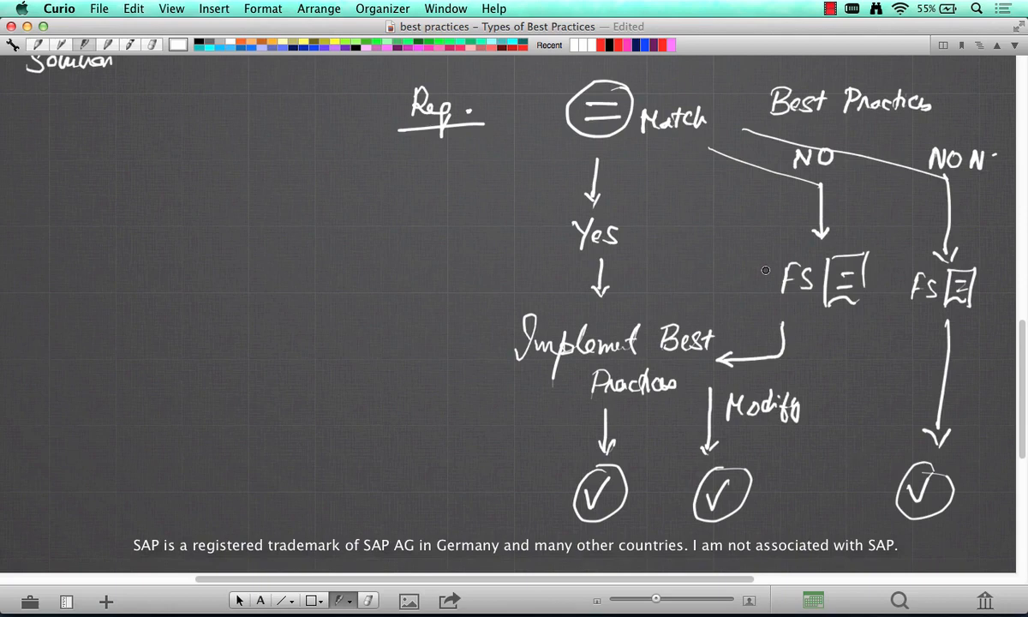
{"action": "mouse_move", "coordinate": [221, 157]}
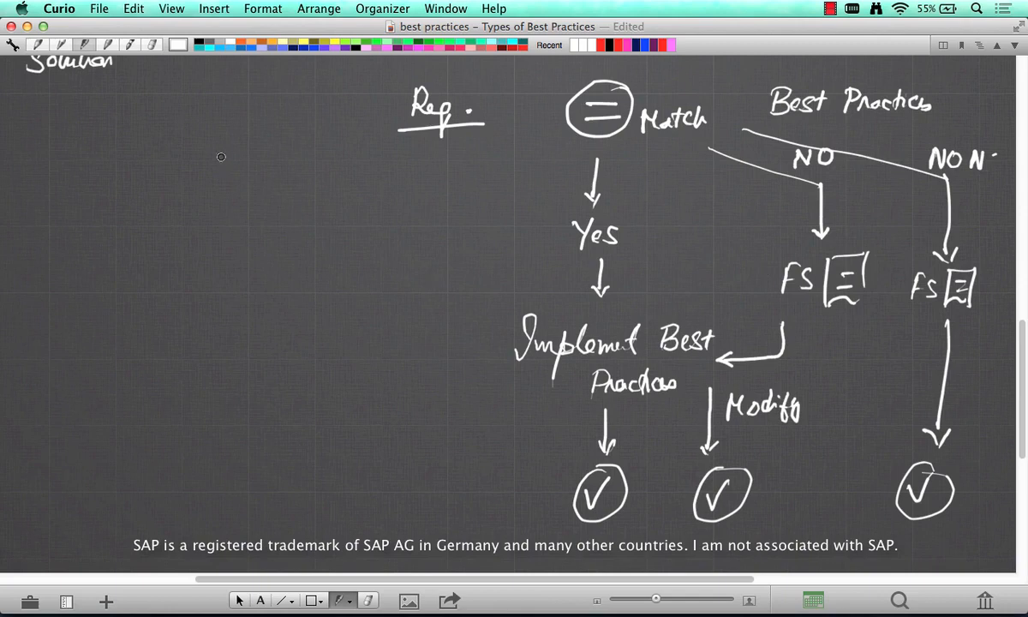
{"action": "mouse_move", "coordinate": [237, 164]}
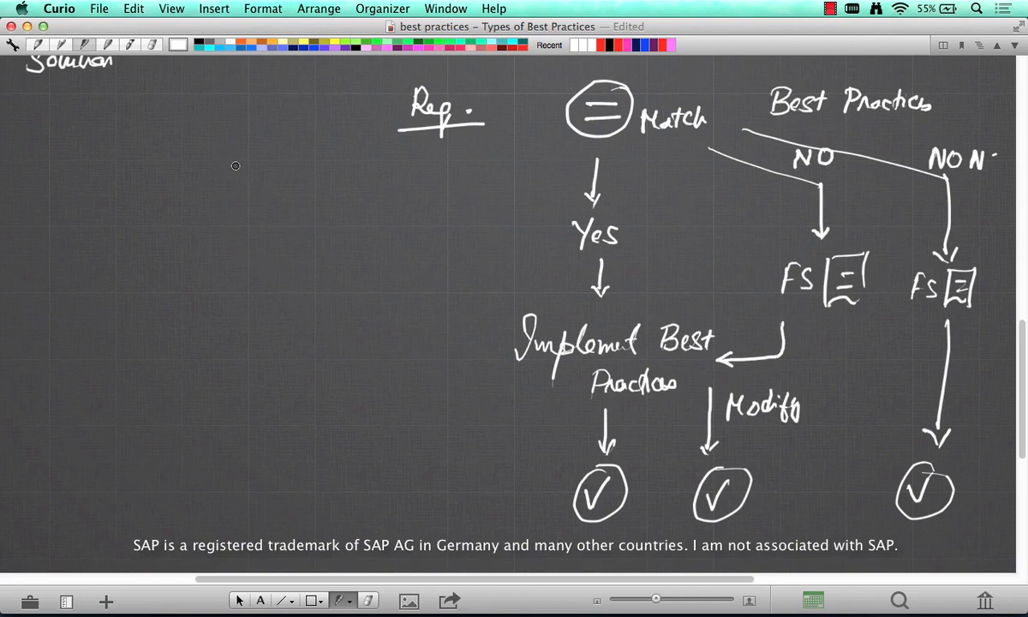
{"action": "mouse_move", "coordinate": [188, 206]}
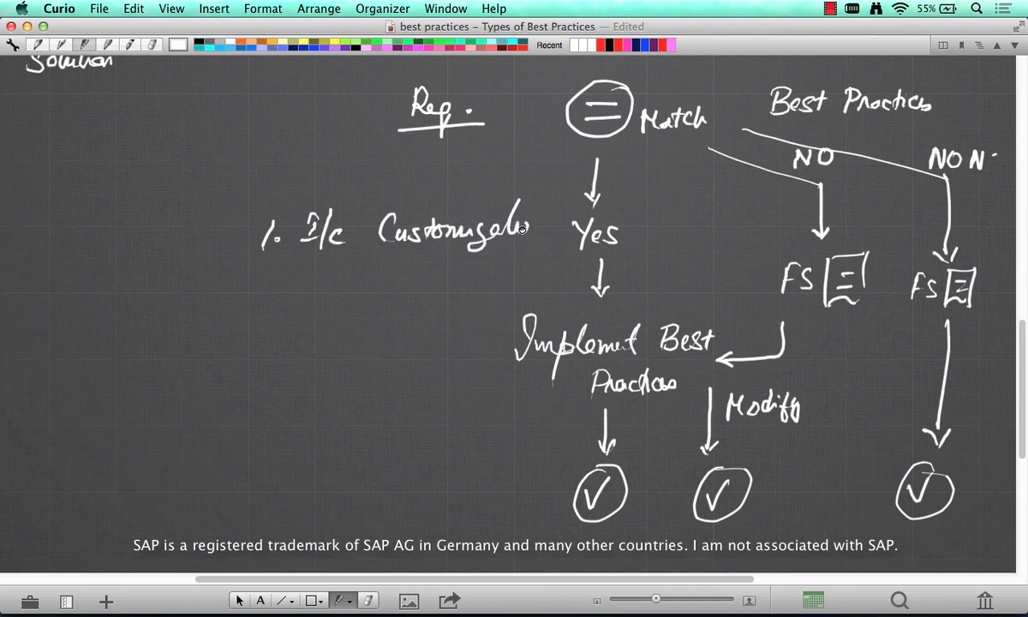
{"action": "mouse_move", "coordinate": [545, 213]}
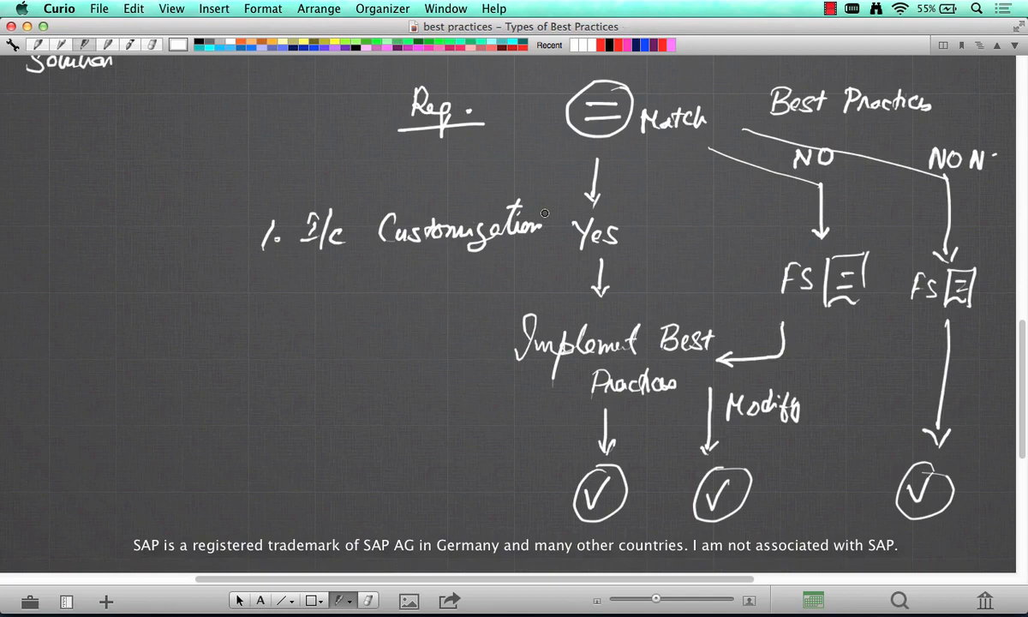
{"action": "mouse_move", "coordinate": [341, 288]}
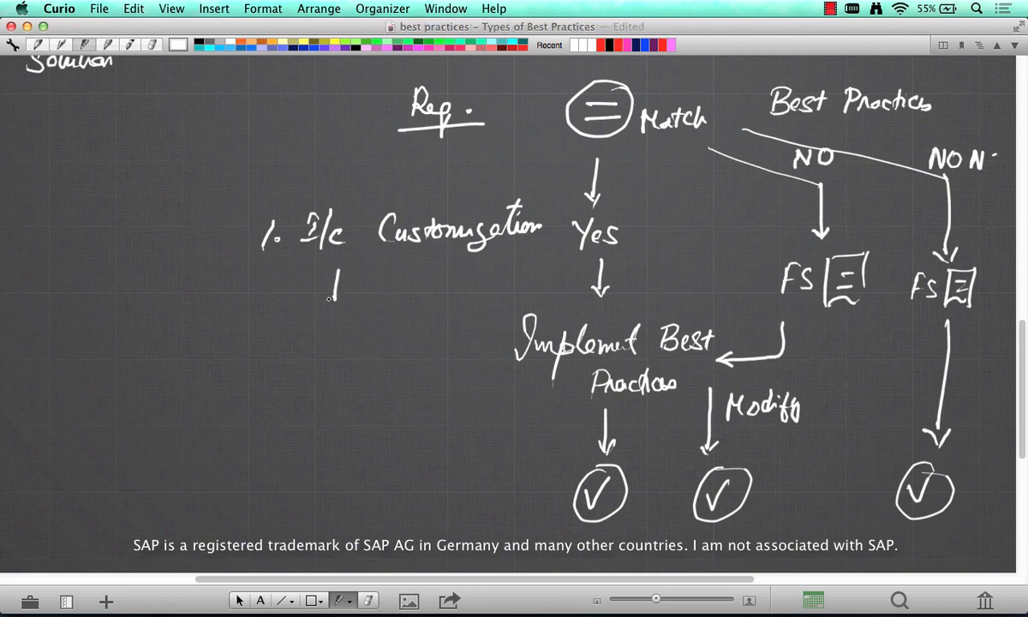
- Draw an arrow down from I/c Customization and handwrite the ticked example items beneath it
{"action": "left_click_drag", "start_coordinate": [334, 274], "coordinate": [377, 340]}
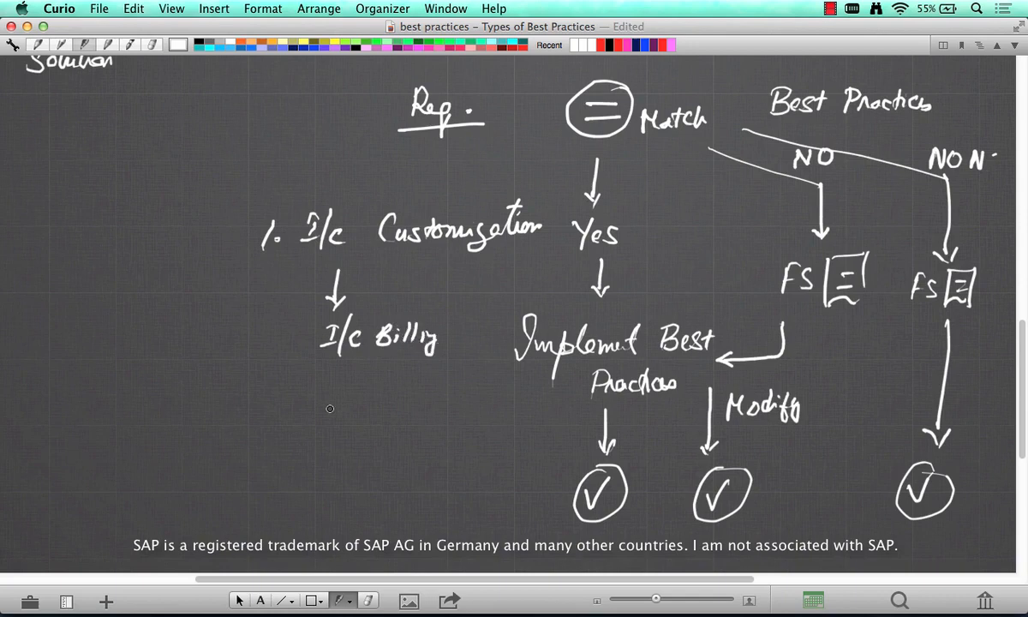
{"action": "left_click_drag", "start_coordinate": [319, 391], "coordinate": [346, 398]}
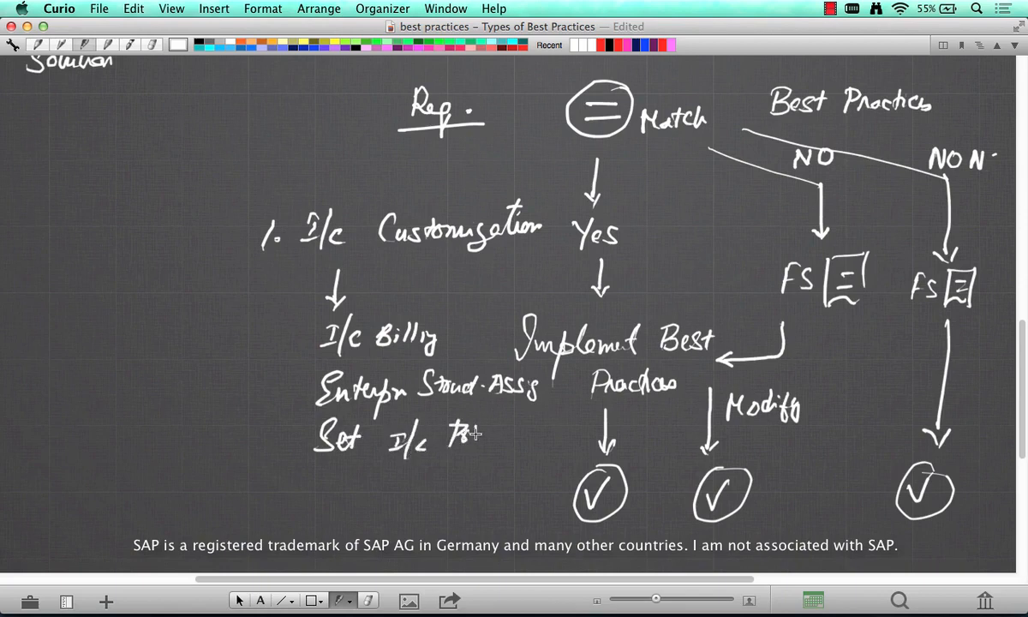
{"action": "type", "text": "cy Cond"}
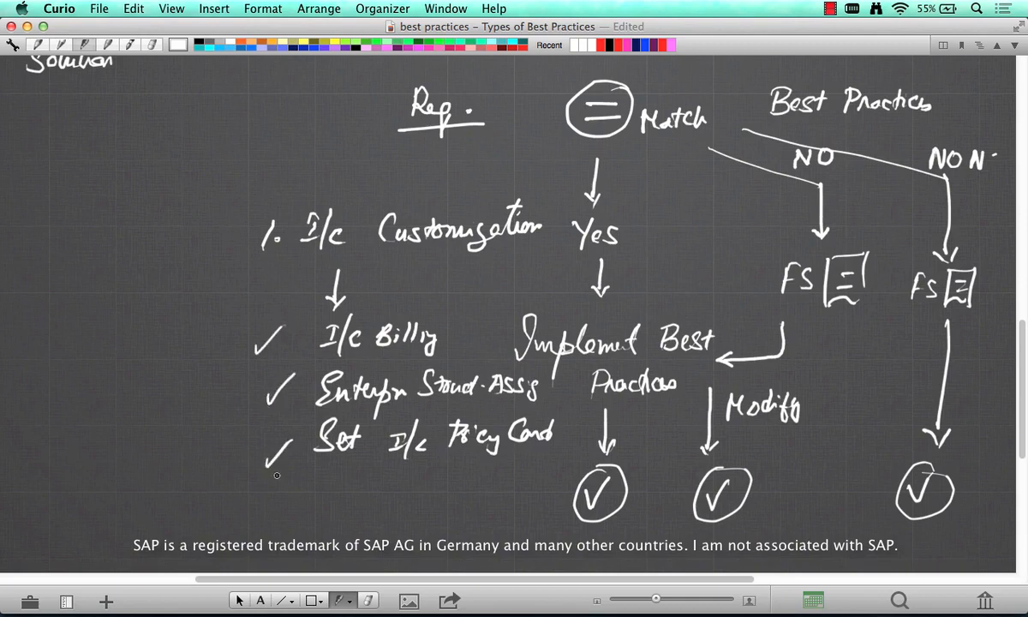
{"action": "mouse_move", "coordinate": [267, 487]}
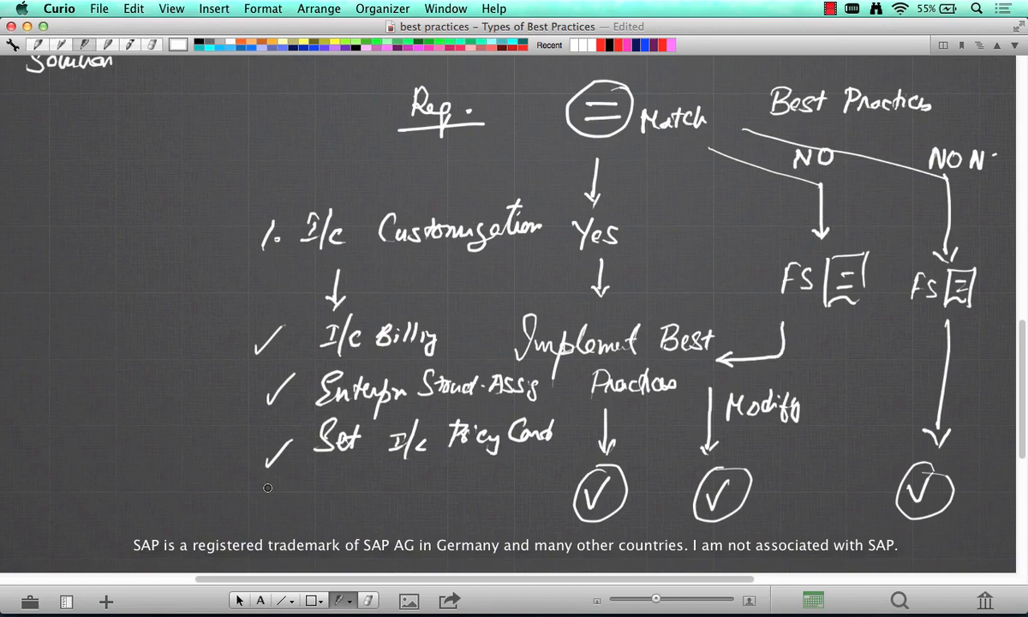
{"action": "mouse_move", "coordinate": [67, 346]}
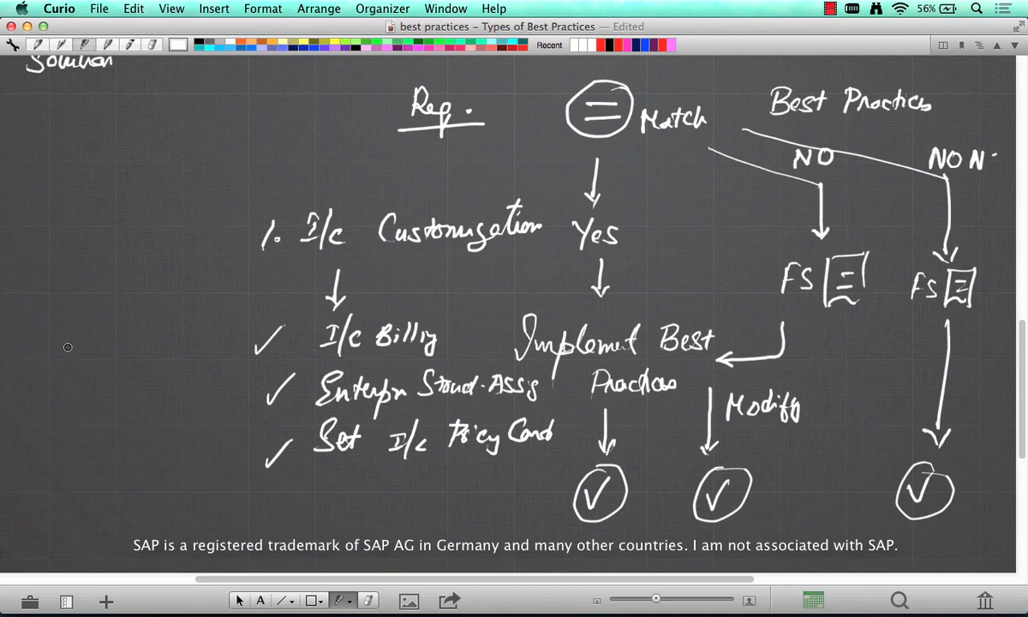
{"action": "key", "text": "cmd+s"}
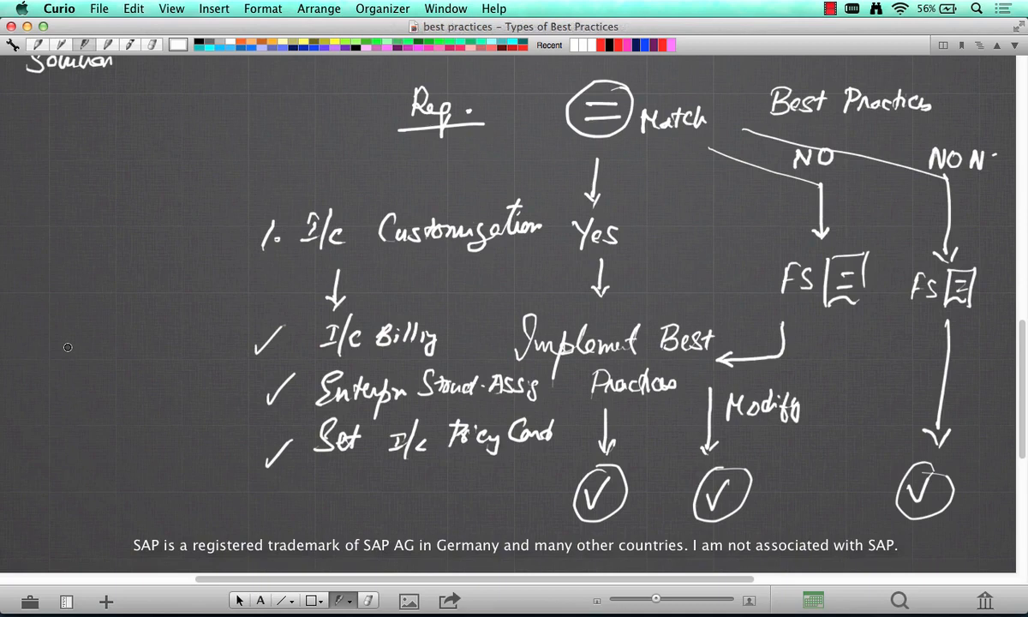